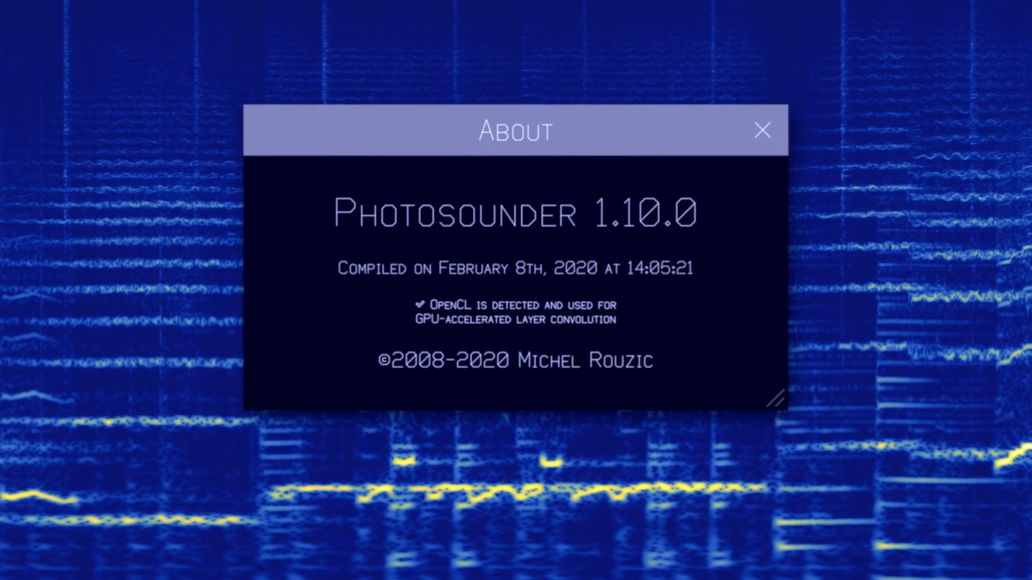
# Step: Label the video player element REWIND and resize the 'Save as the new defaults' button
pyautogui.click(761, 129)
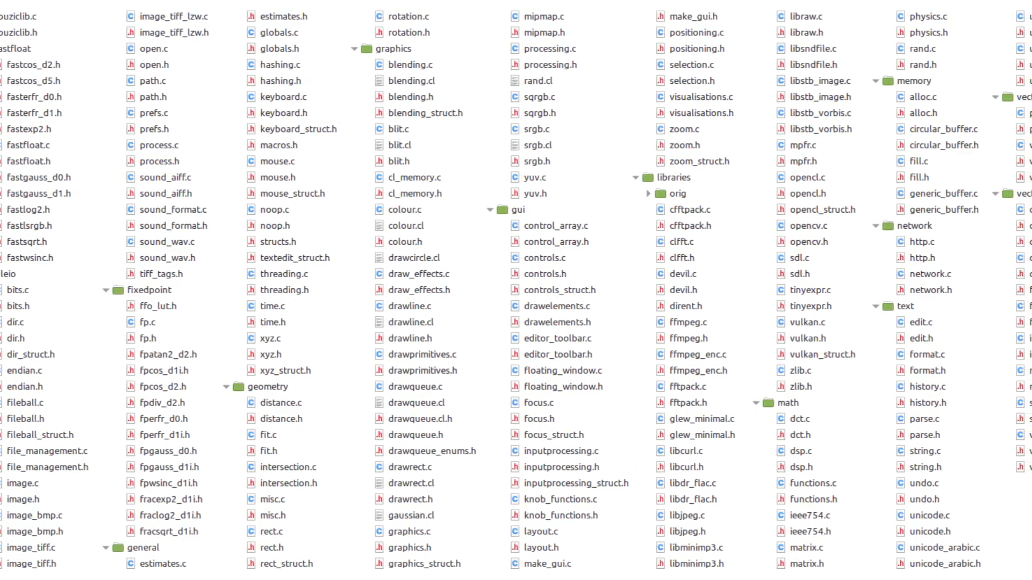
pyautogui.hscroll(3)
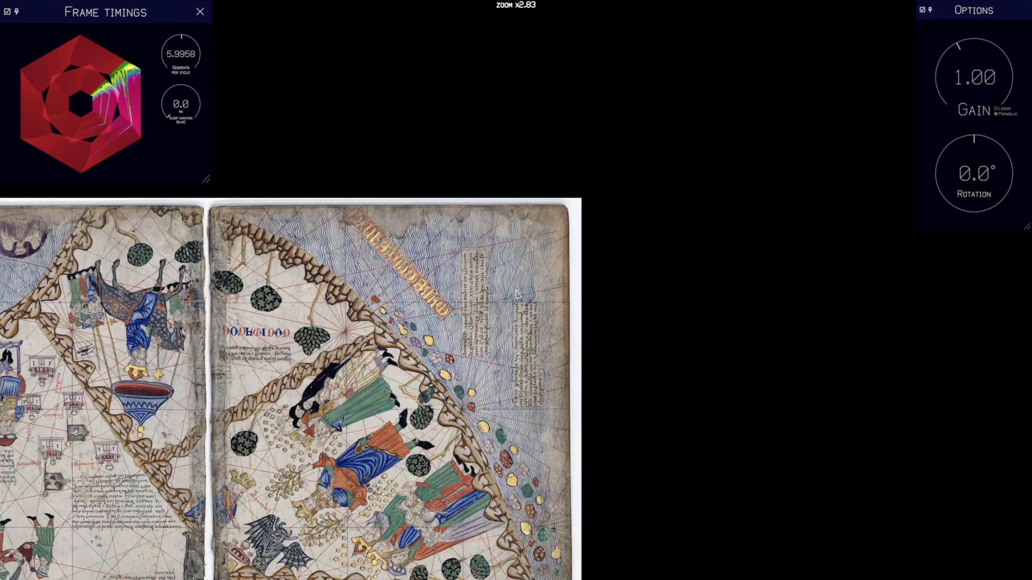
pyautogui.click(974, 173)
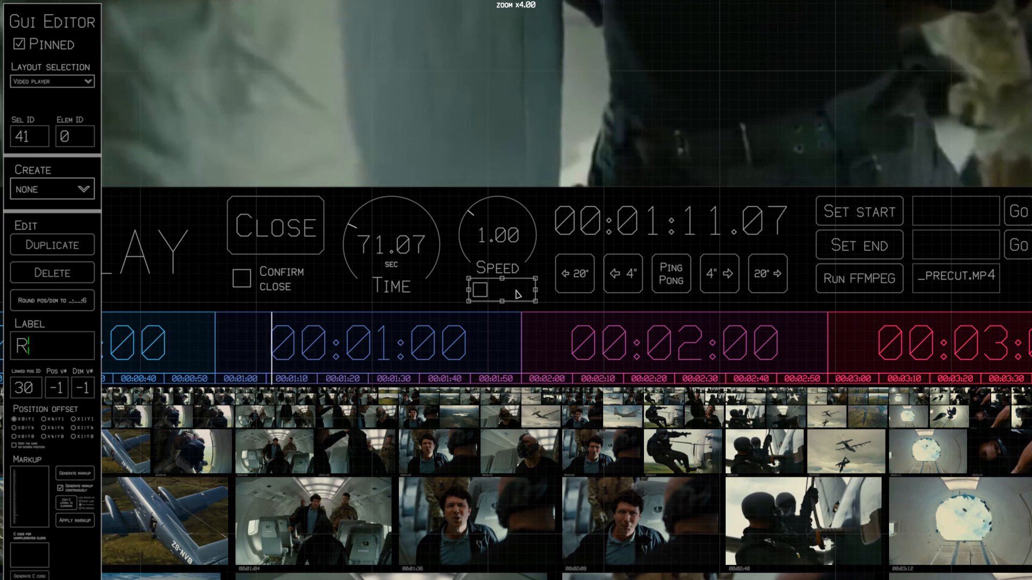
pyautogui.write('EWIND')
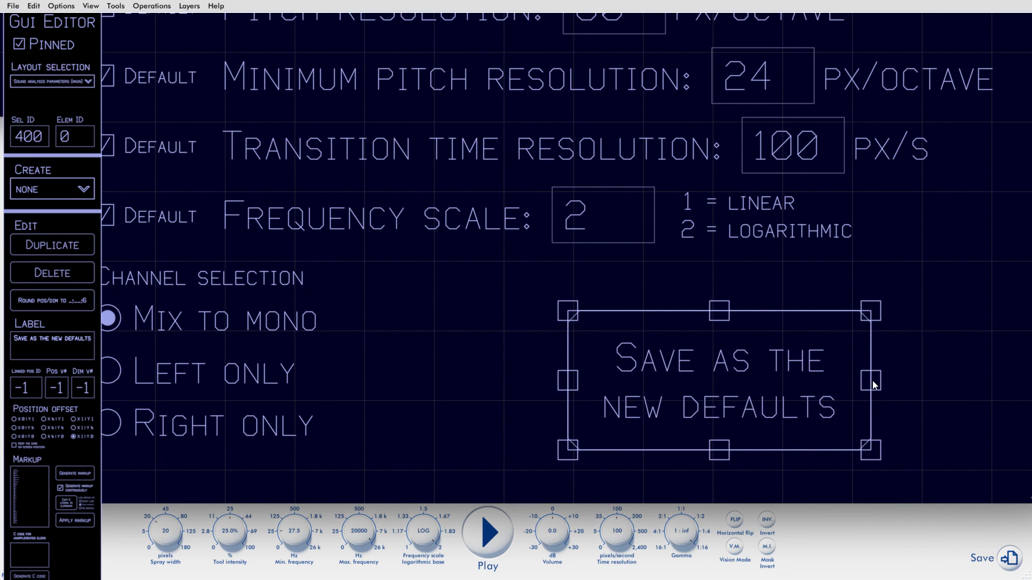
pyautogui.moveTo(873, 385); pyautogui.dragTo(753, 381)
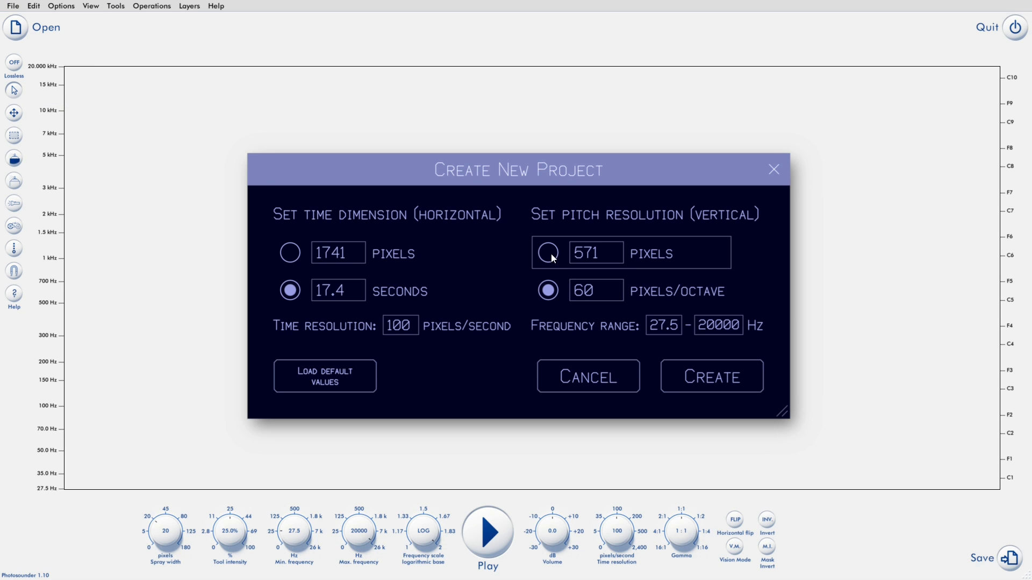
# Step: Create a blank 4:30-long project at 120 pixels per octave
pyautogui.click(547, 252)
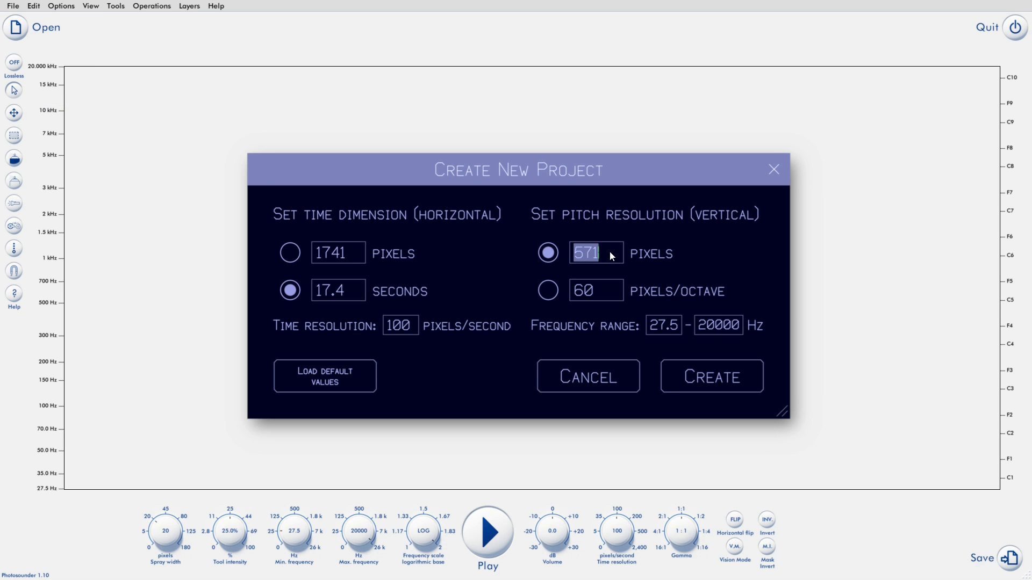
pyautogui.write('30')
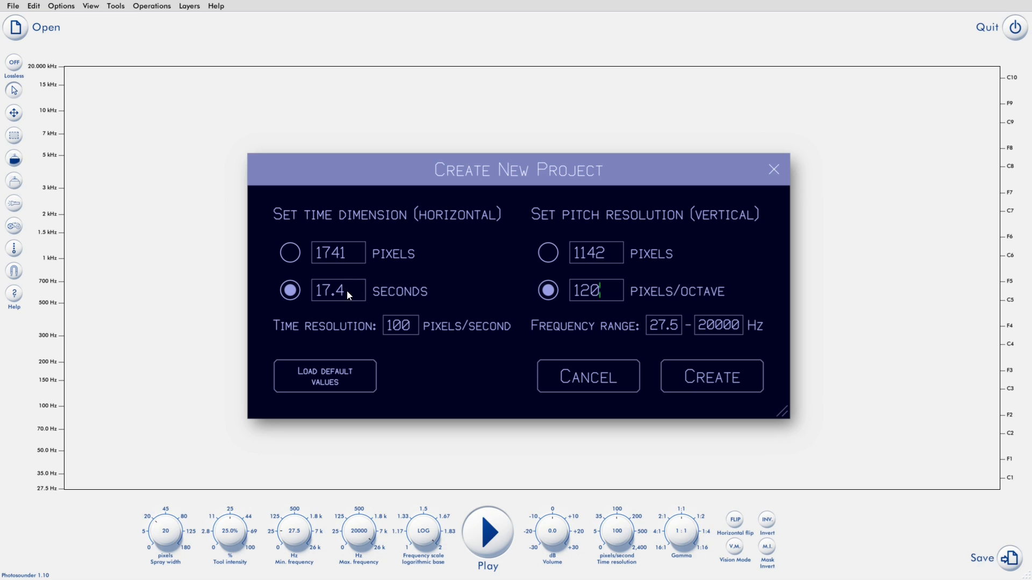
pyautogui.write('4')
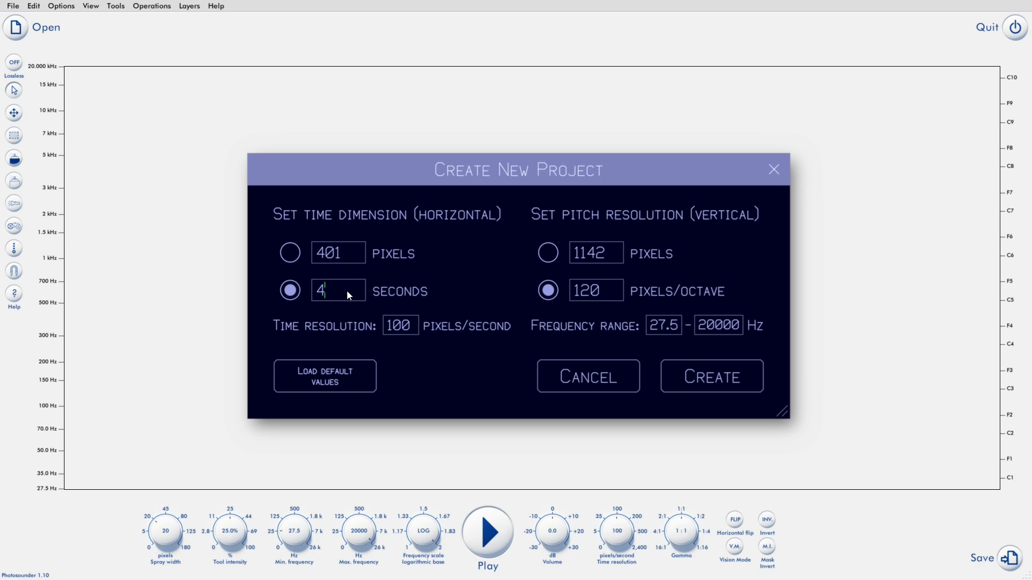
pyautogui.write(':30')
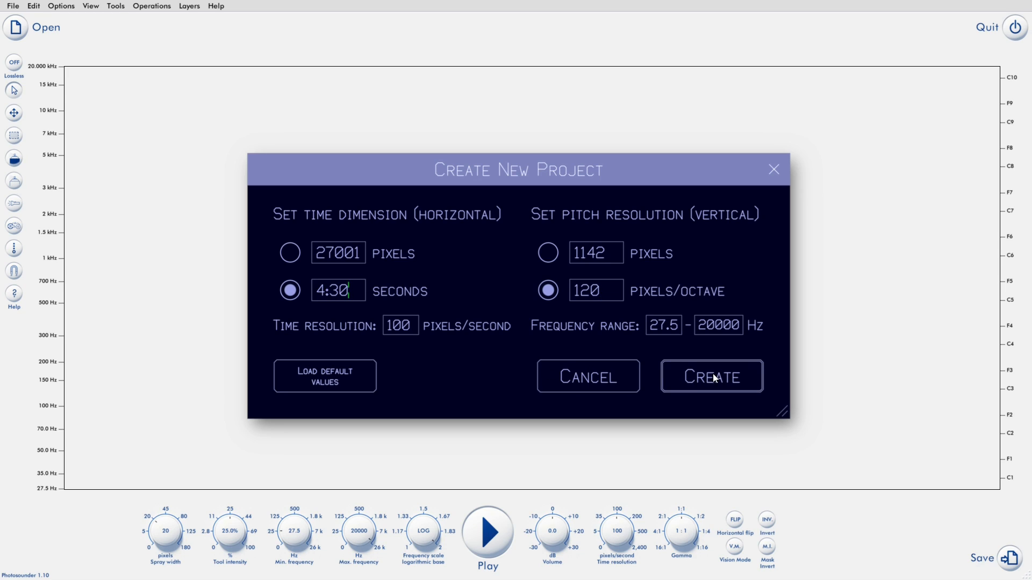
pyautogui.click(711, 376)
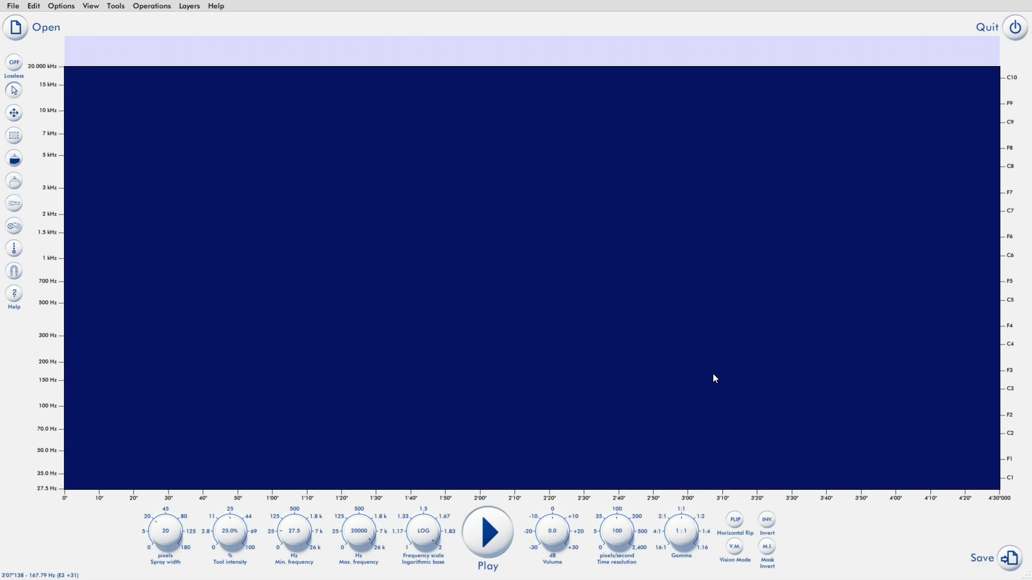
# Step: Close the blank project and browse the bat calls folder for a WAV recording
pyautogui.click(12, 5)
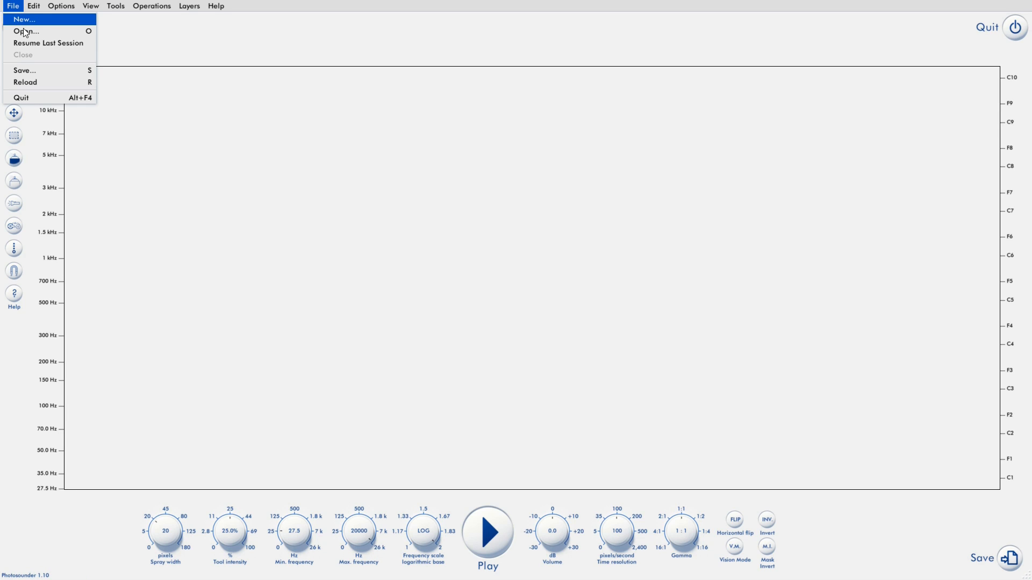
pyautogui.click(26, 31)
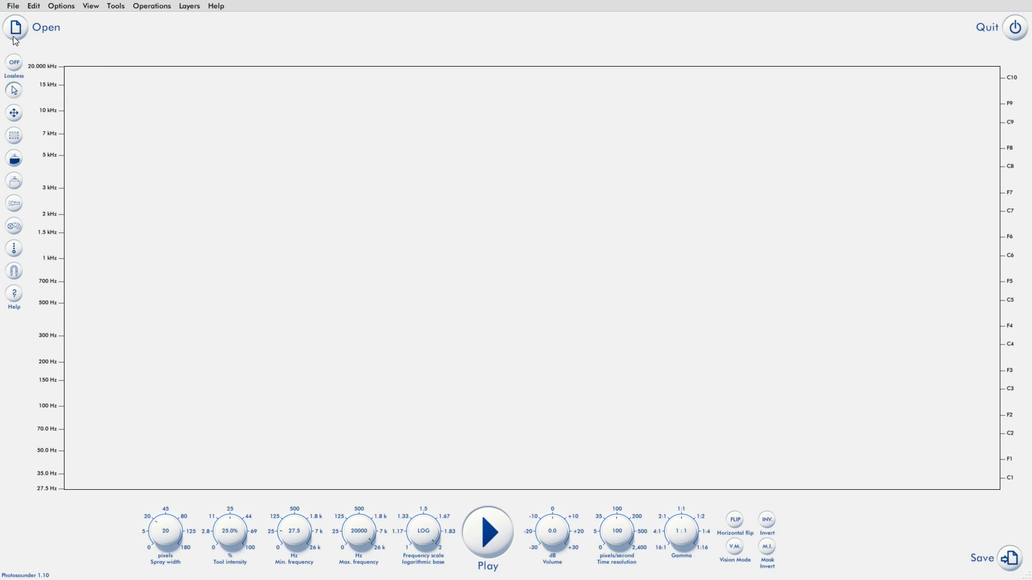
pyautogui.click(13, 28)
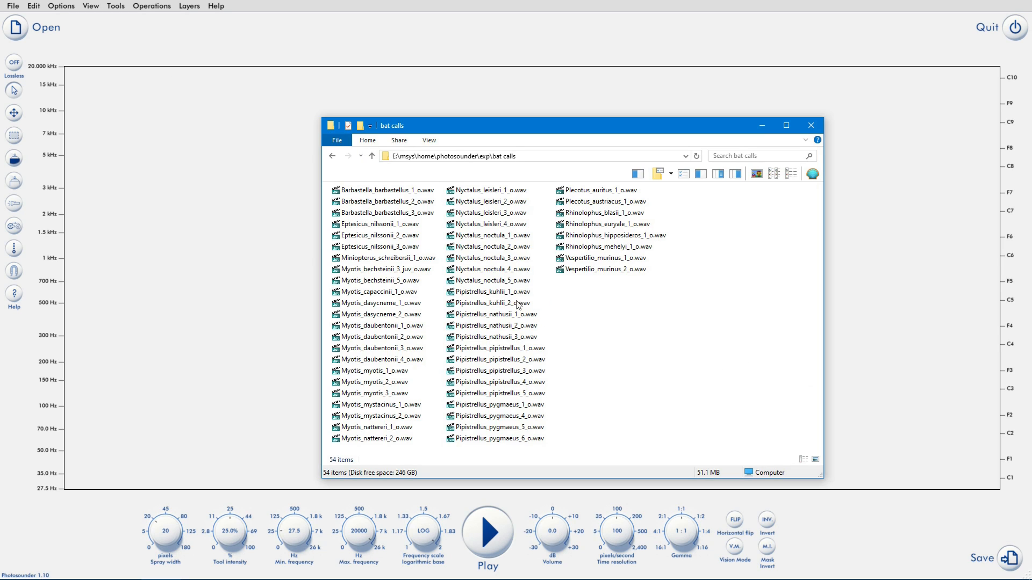
pyautogui.click(378, 280)
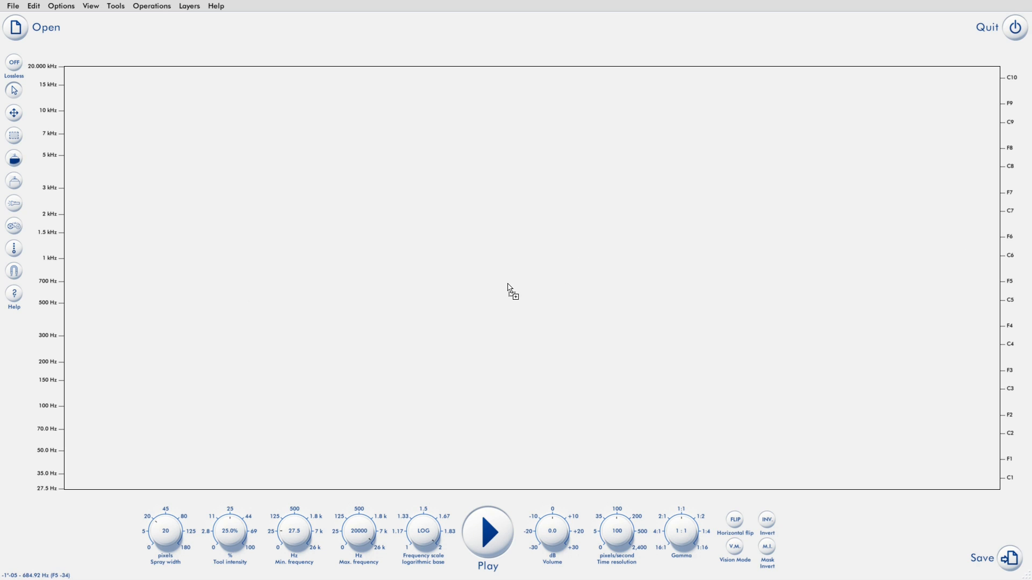
# Step: Load Myotis_bechsteinii_5_o.wav with a 300–192000 Hz frequency range and view config.txt
pyautogui.click(31, 28)
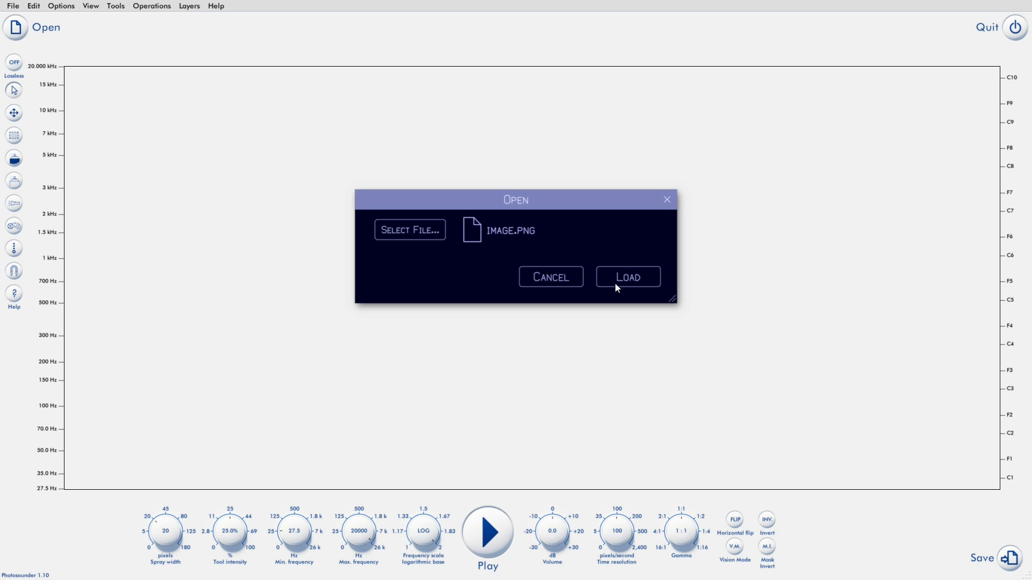
pyautogui.click(410, 231)
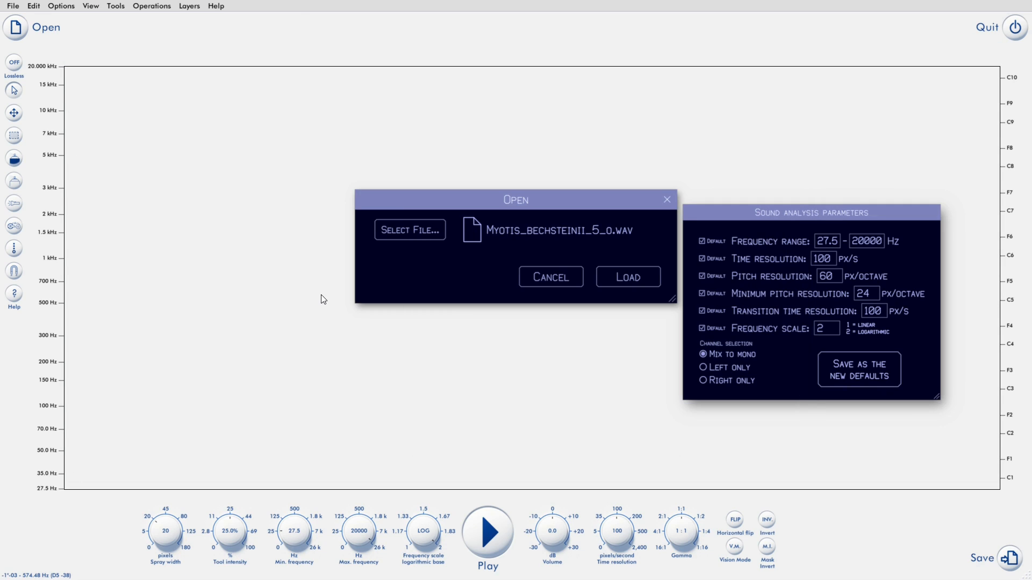
pyautogui.moveTo(440, 321)
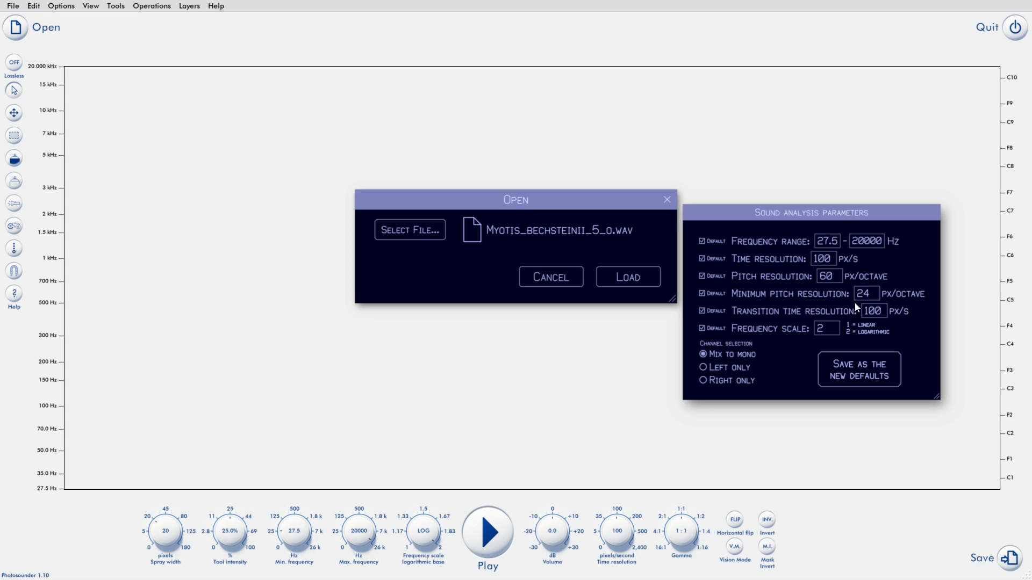
pyautogui.click(821, 258)
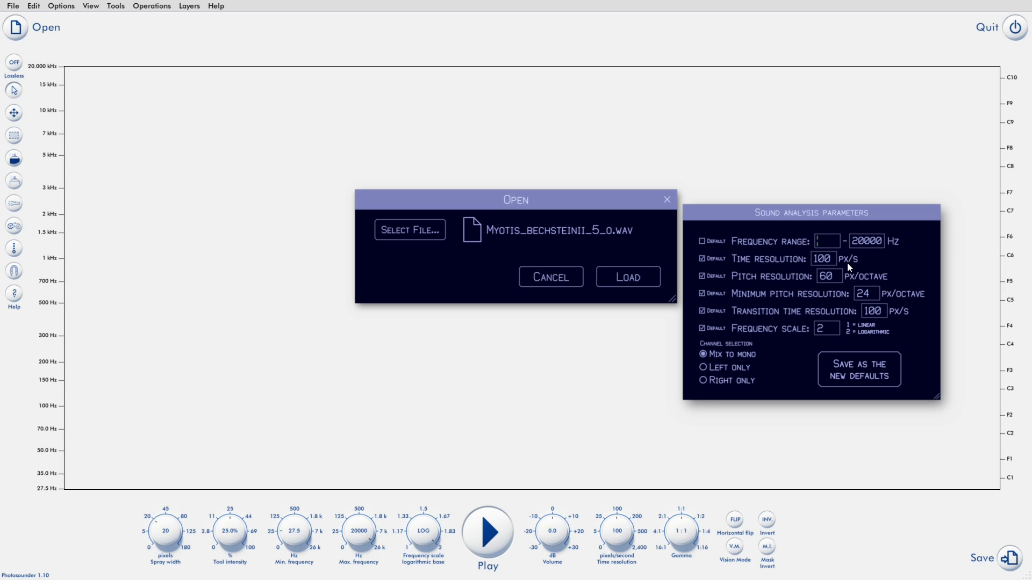
pyautogui.write('300')
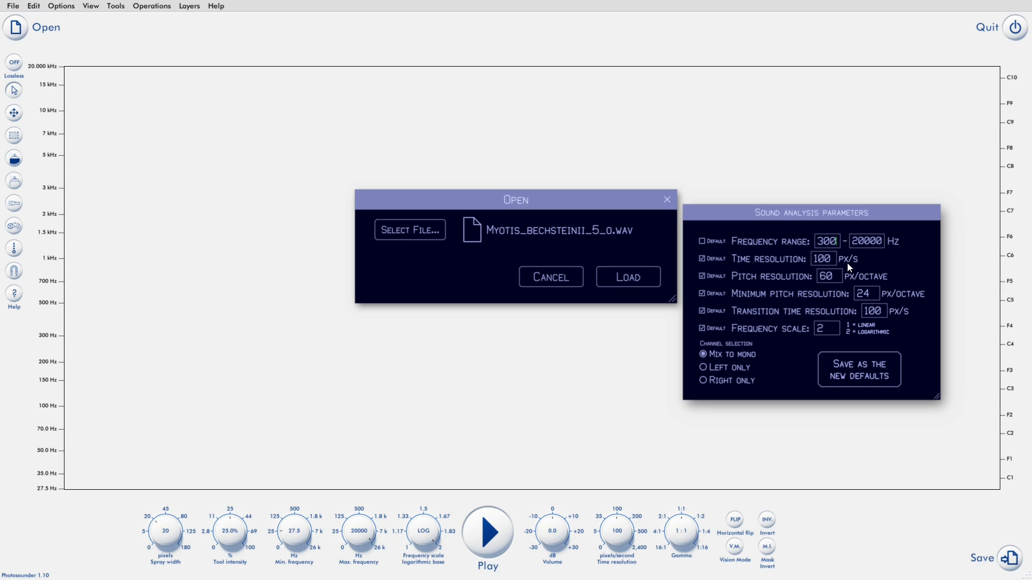
pyautogui.doubleClick(866, 240)
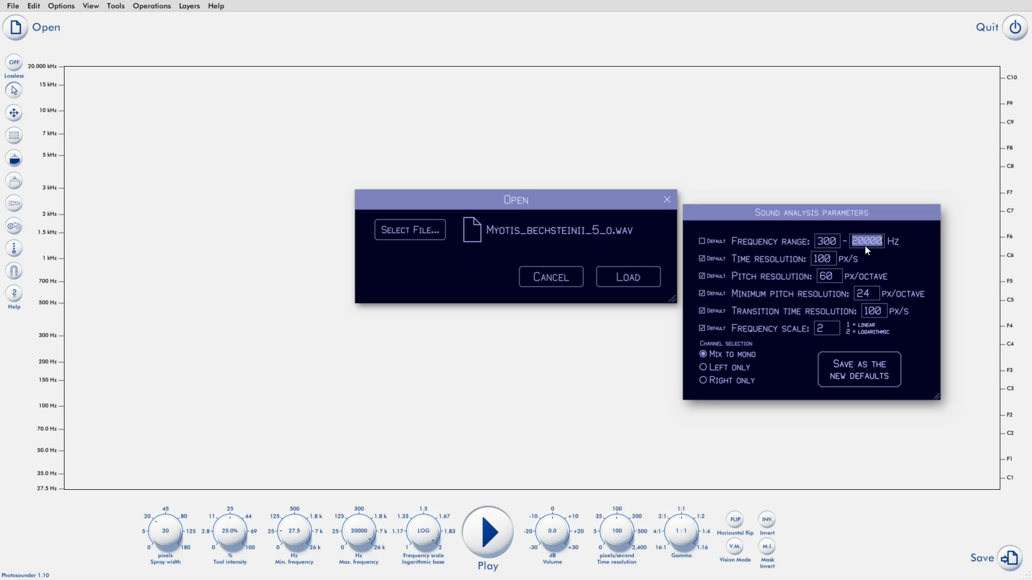
pyautogui.write('192000')
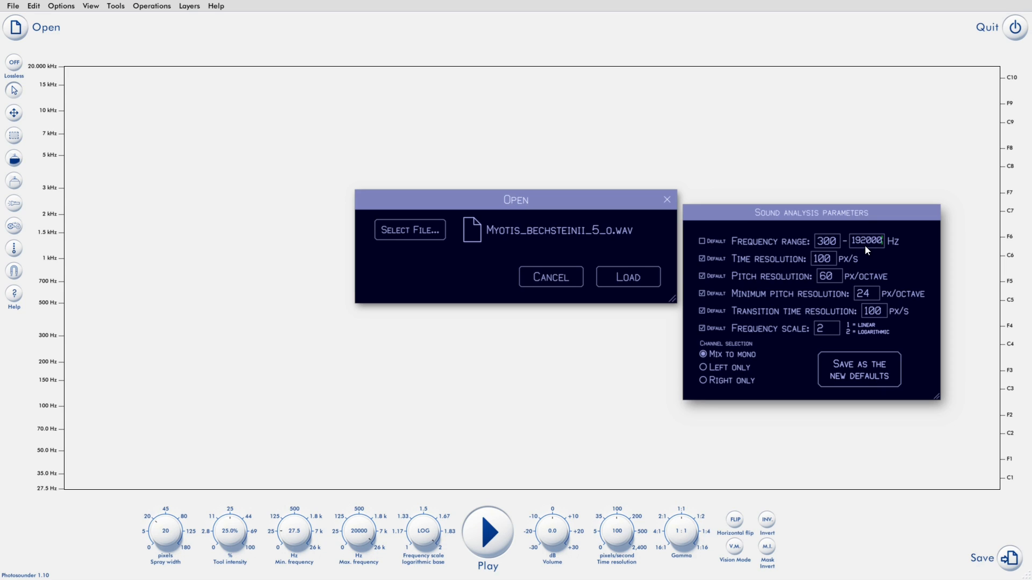
pyautogui.click(626, 278)
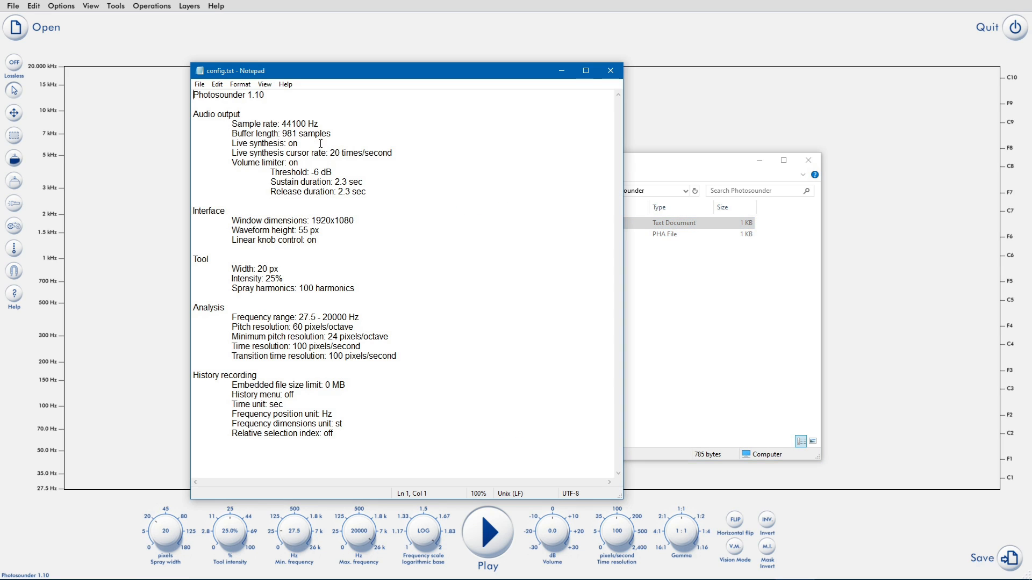
pyautogui.write('38')
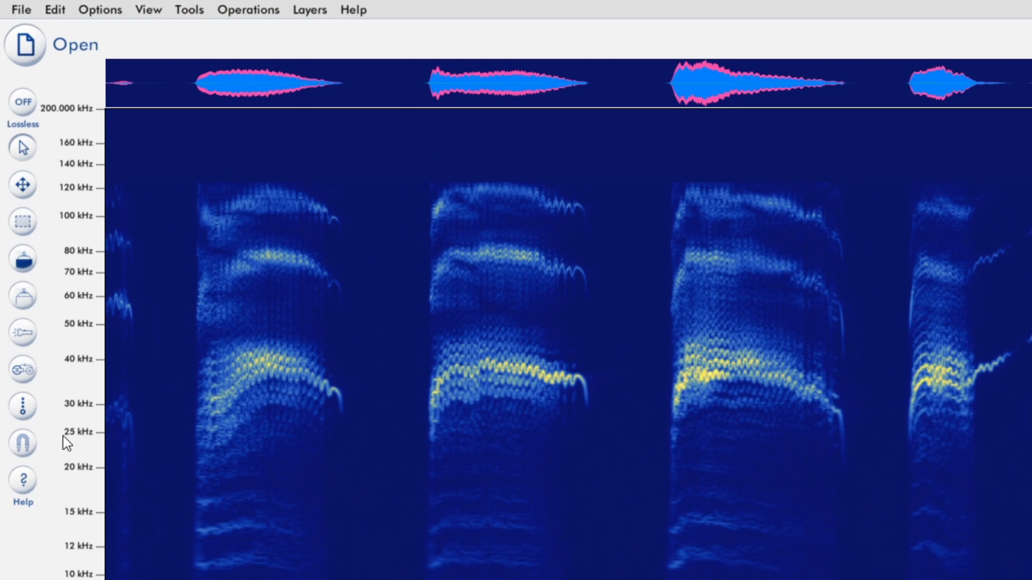
pyautogui.moveTo(65, 493)
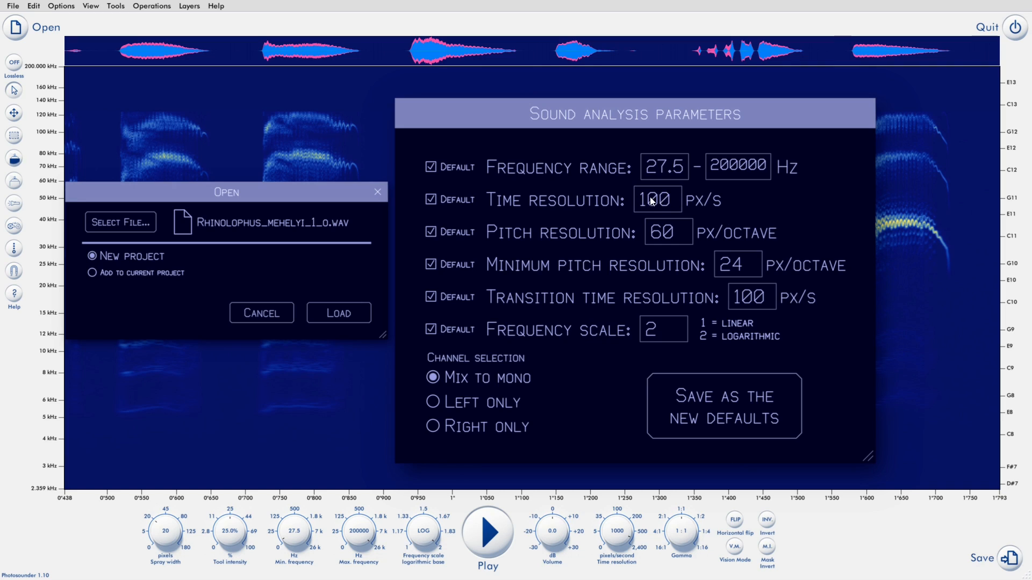
# Step: Load Rhinolophus_mehelyi_1_o.wav at 1000 px/s and 120 px/octave resolution
pyautogui.tripleClick(655, 200)
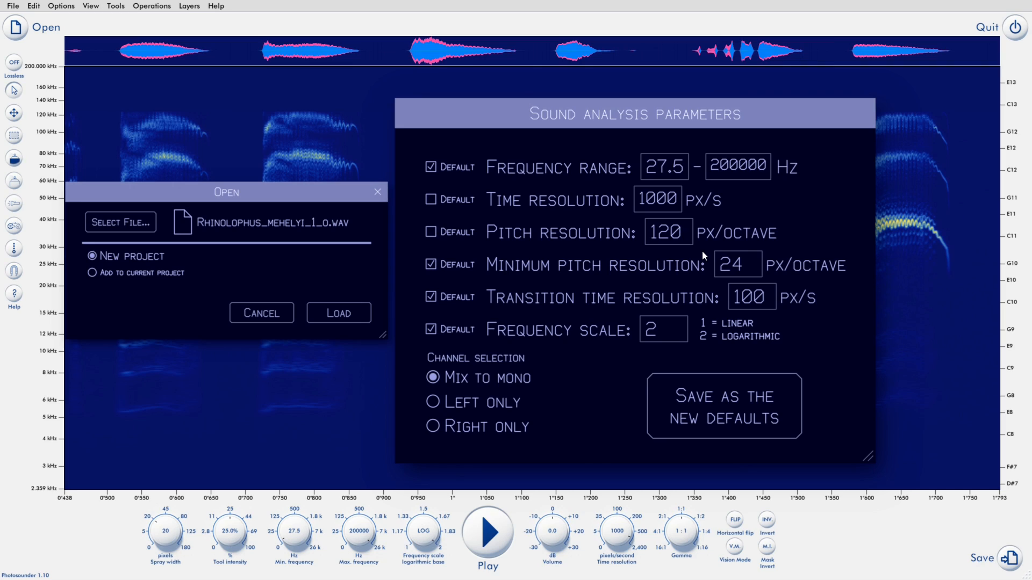
pyautogui.click(337, 313)
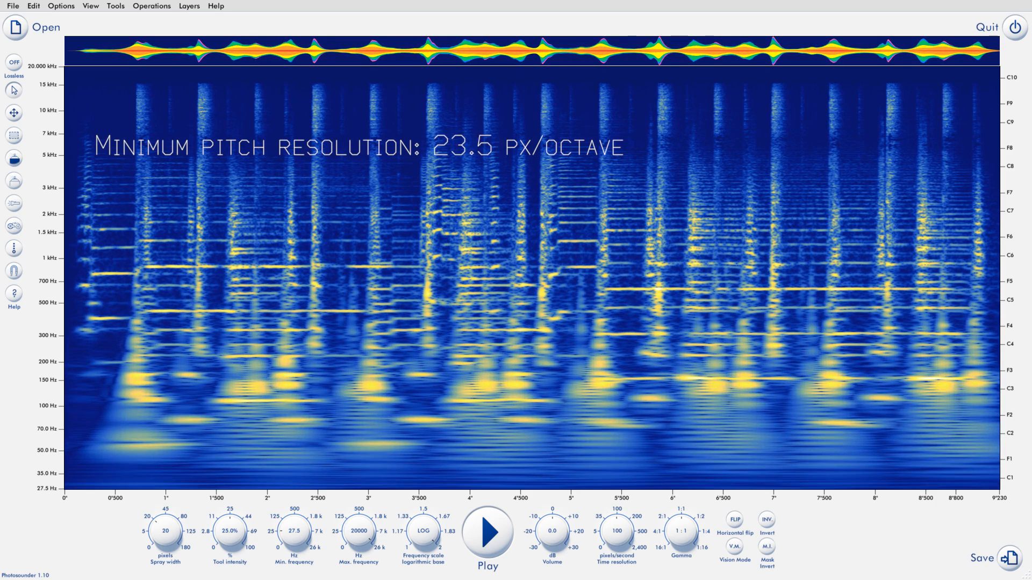
# Step: Open the 'Italian guy on a horse' image as a linear-scale spectrogram
pyautogui.click(44, 27)
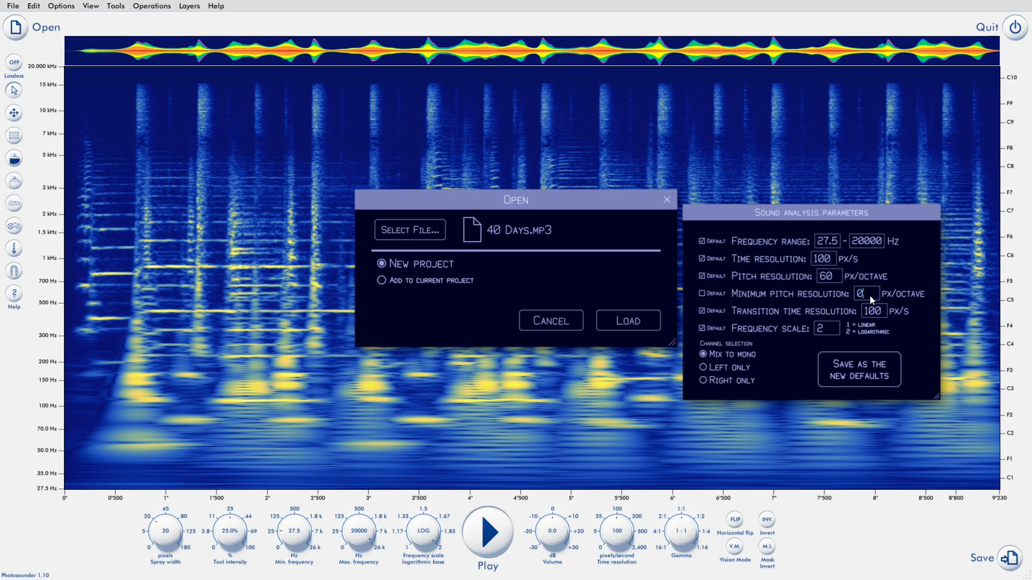
pyautogui.click(626, 320)
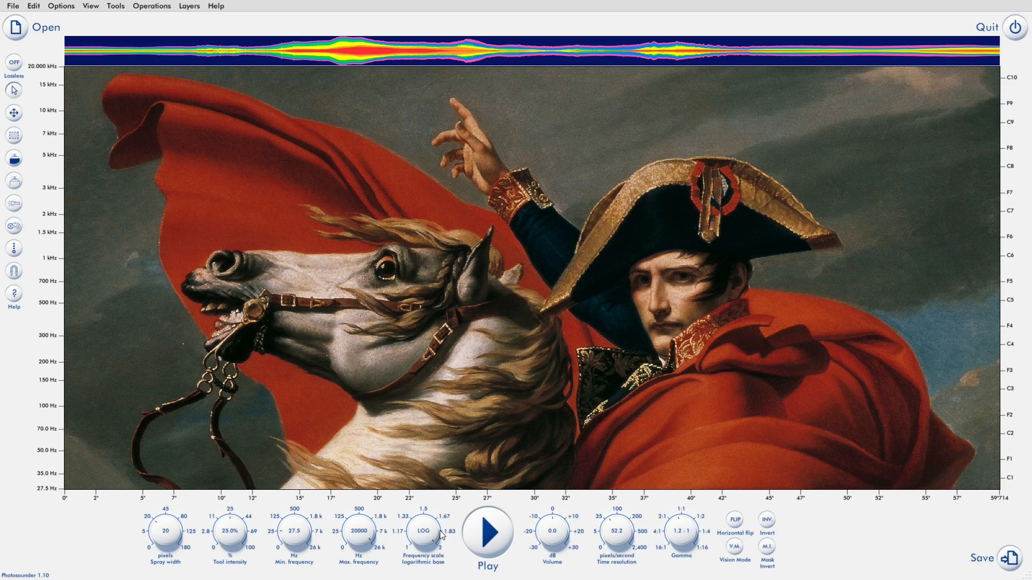
pyautogui.click(424, 531)
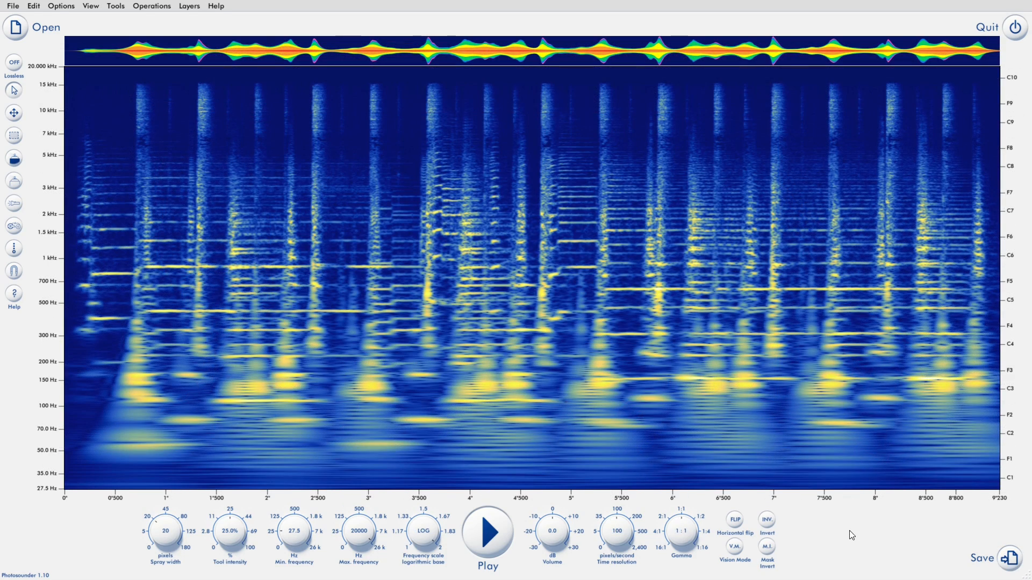
pyautogui.click(36, 27)
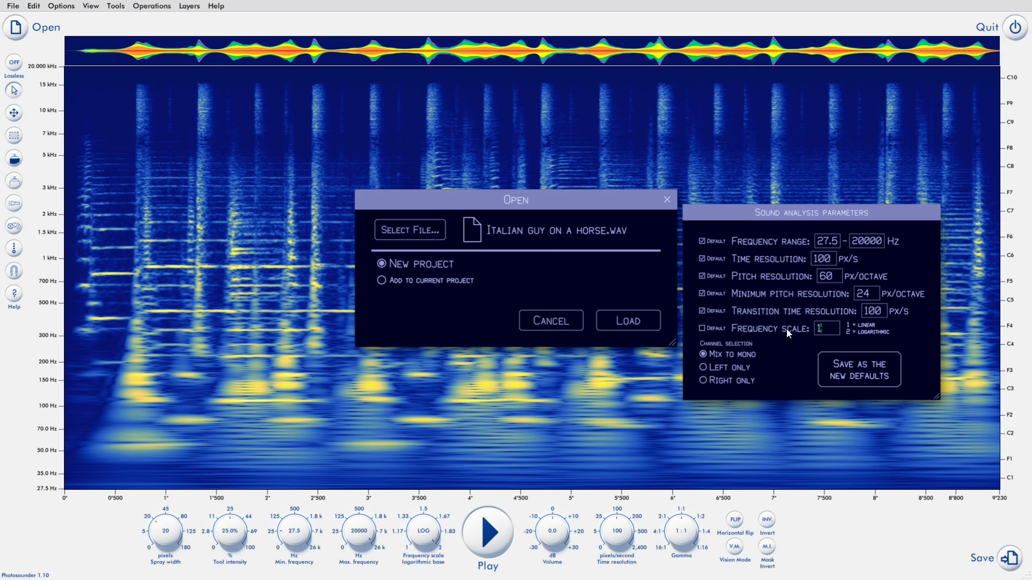
pyautogui.click(626, 323)
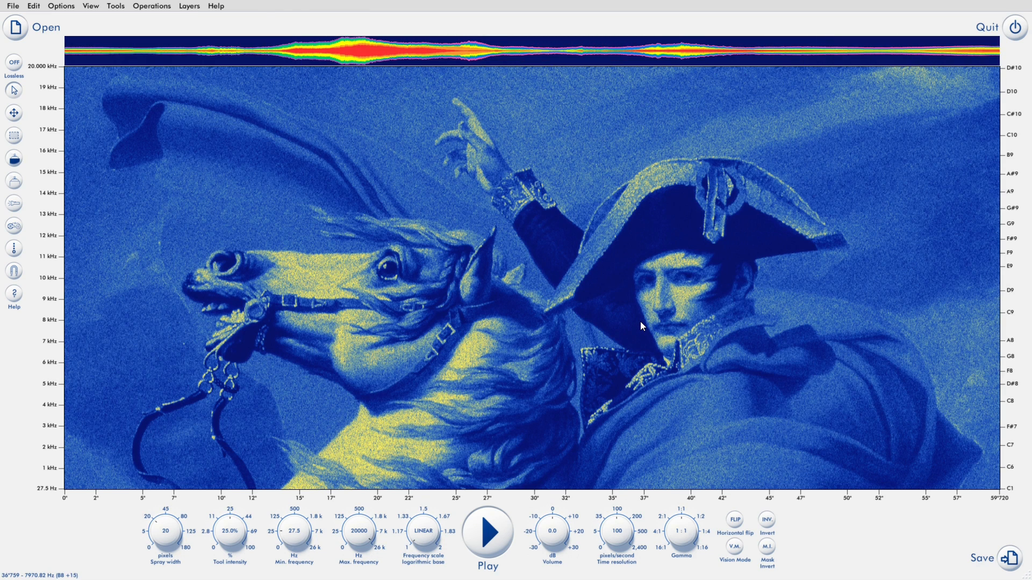
# Step: Try the Left only and Right only channel options for the horse sound, then cancel
pyautogui.click(29, 27)
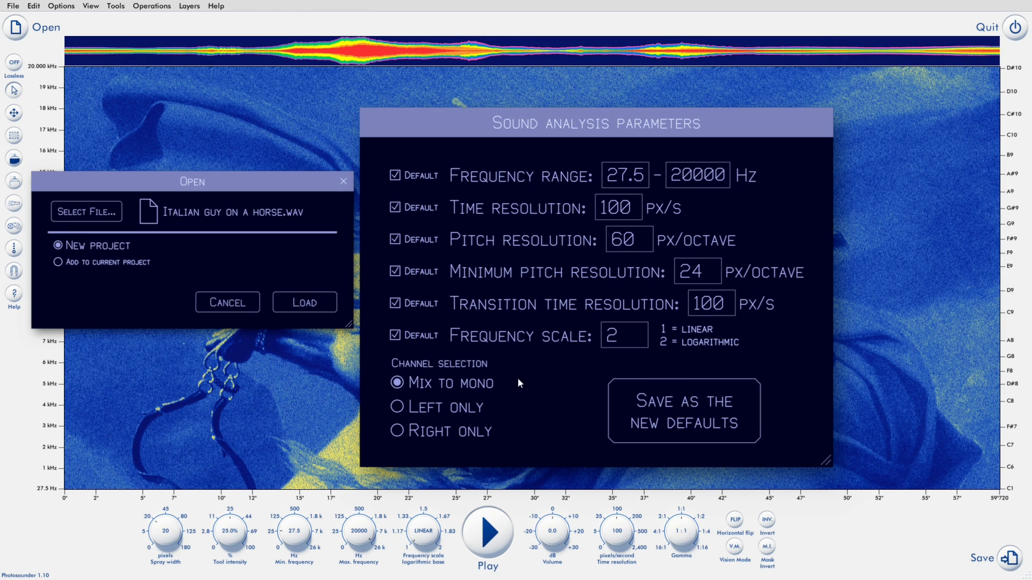
pyautogui.click(397, 406)
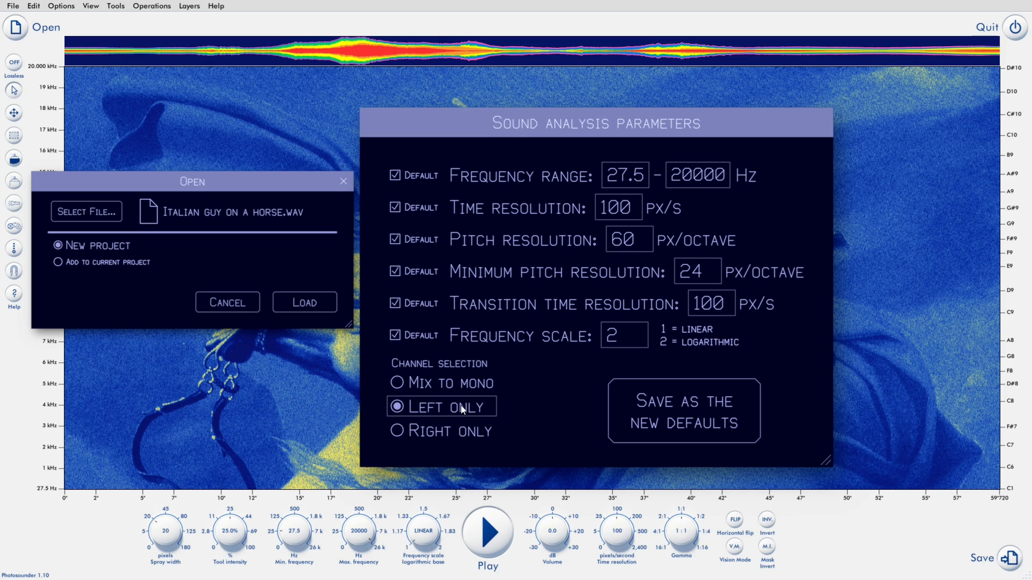
pyautogui.click(398, 431)
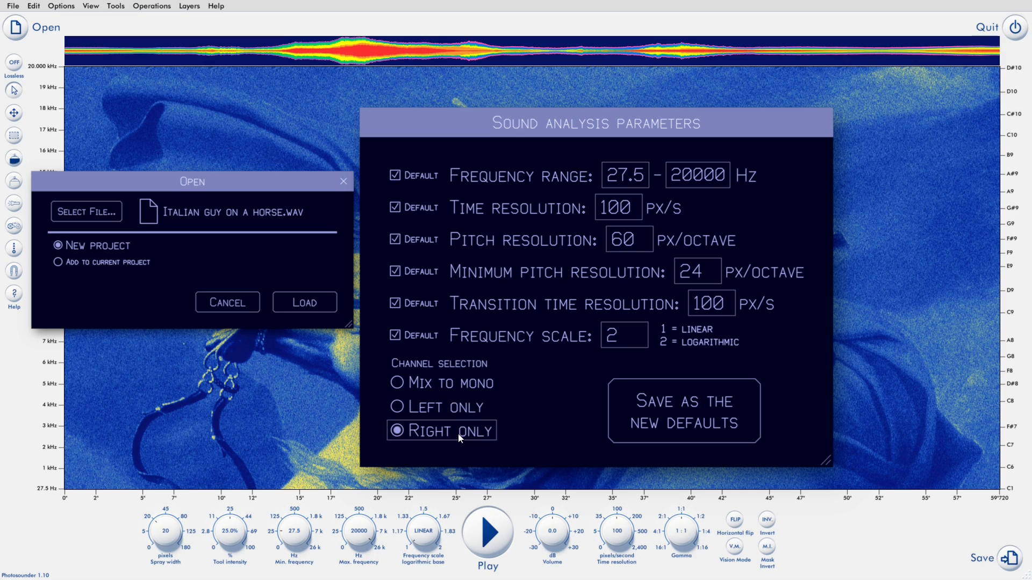
pyautogui.click(61, 6)
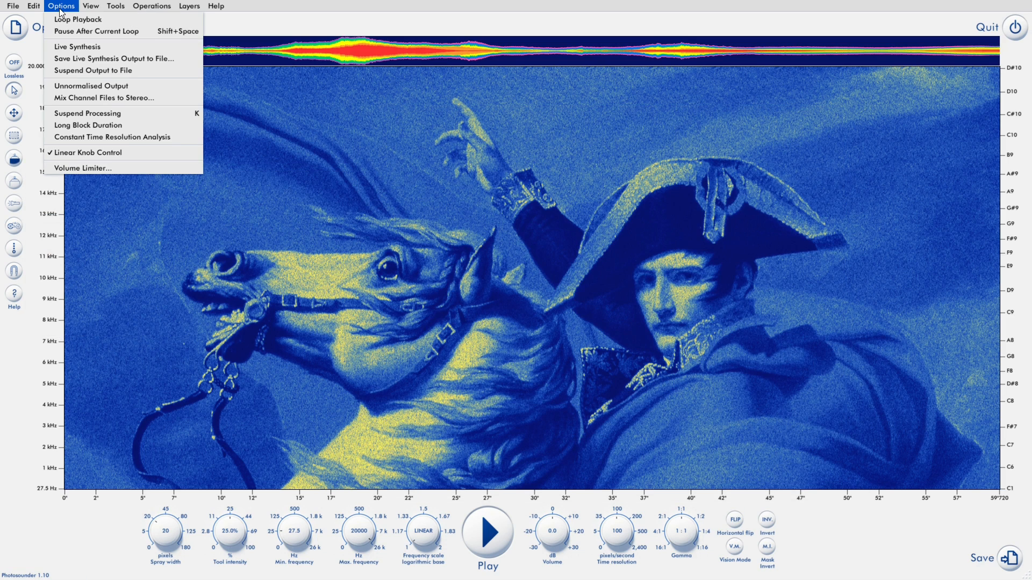
pyautogui.moveTo(103, 97)
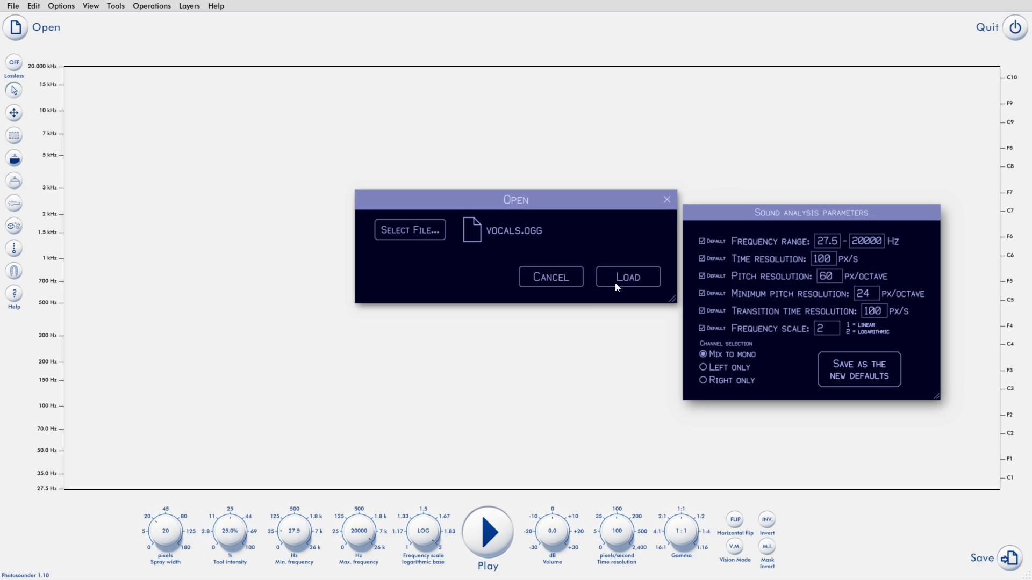
# Step: Load vocals.ogg and add the rhythm, guitar and cover.jpg as layers
pyautogui.click(626, 277)
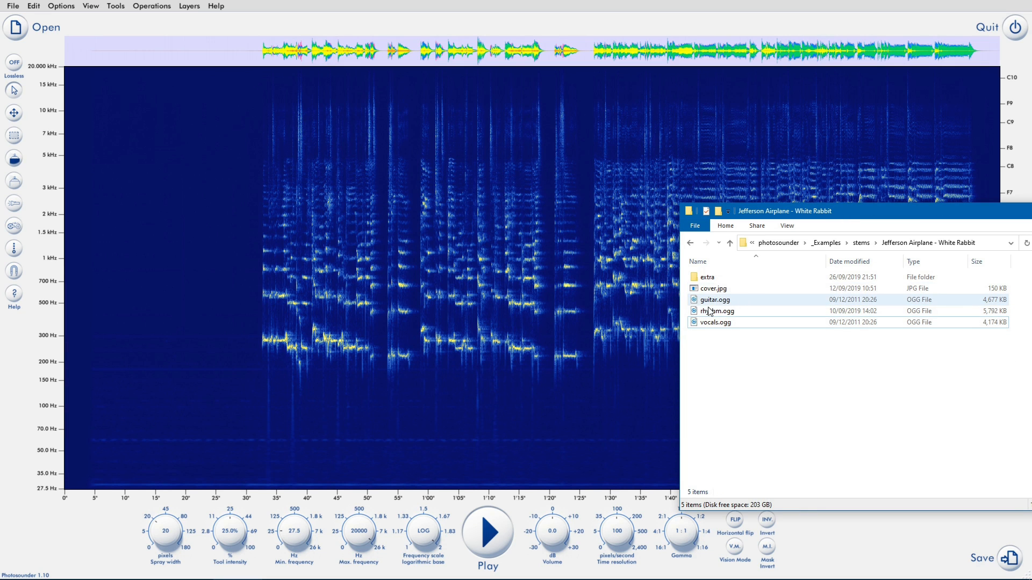
pyautogui.doubleClick(715, 310)
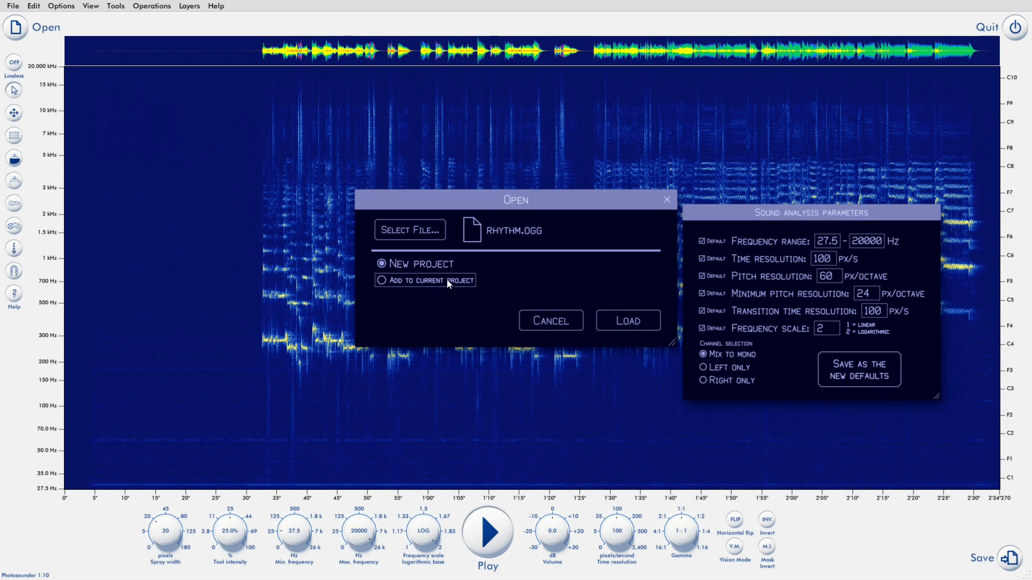
pyautogui.click(381, 281)
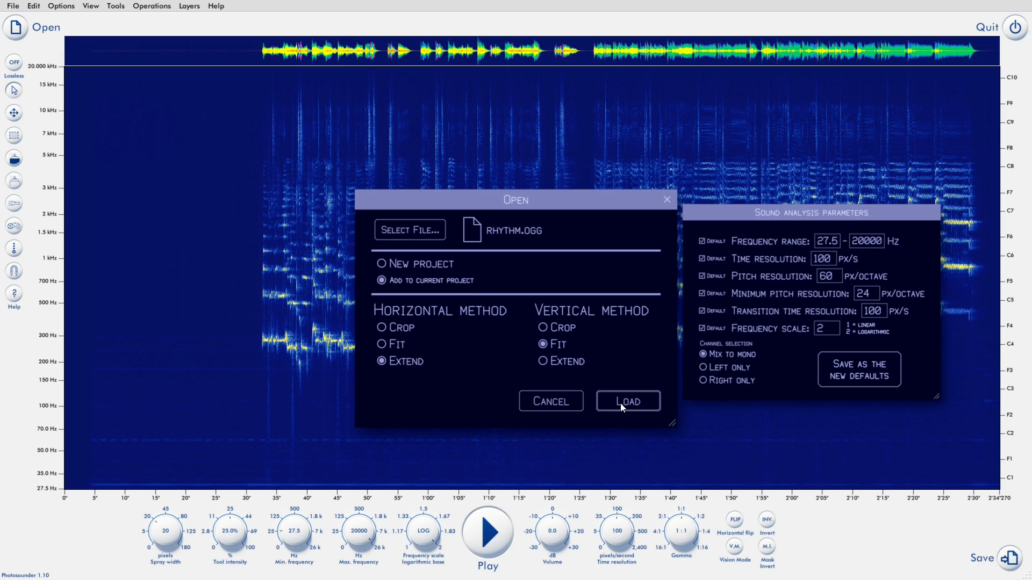
pyautogui.click(627, 401)
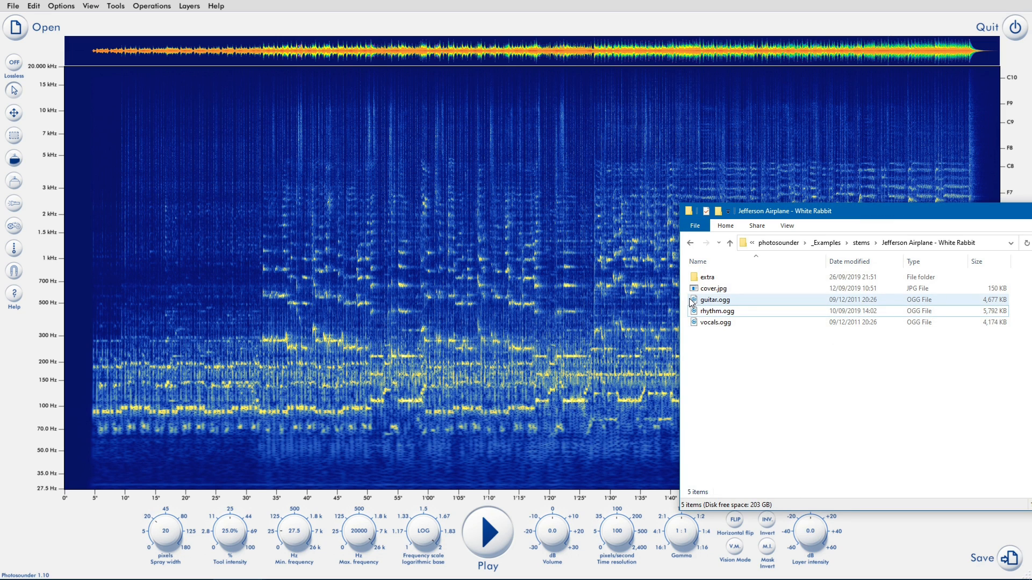
pyautogui.doubleClick(713, 299)
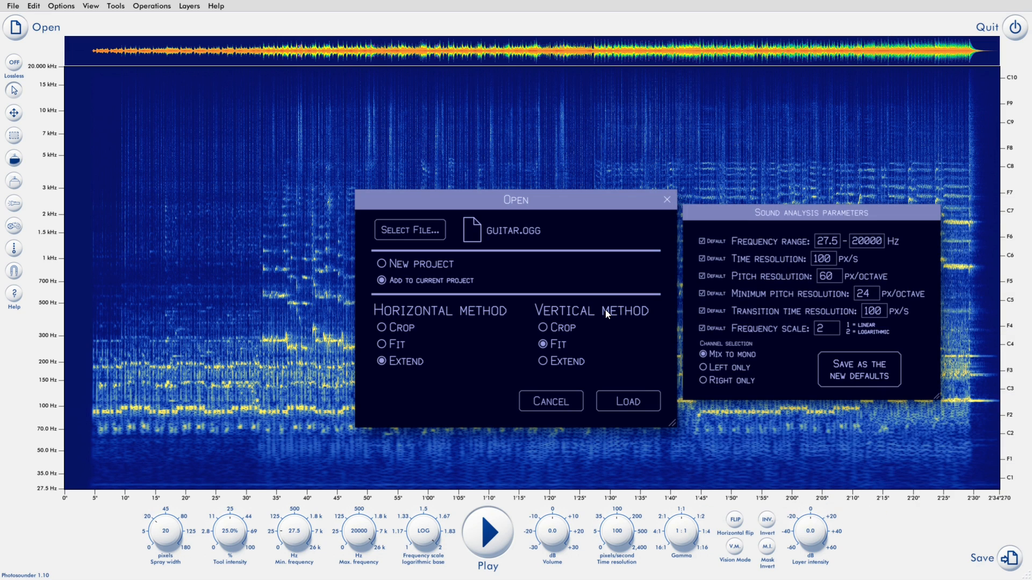
pyautogui.click(626, 400)
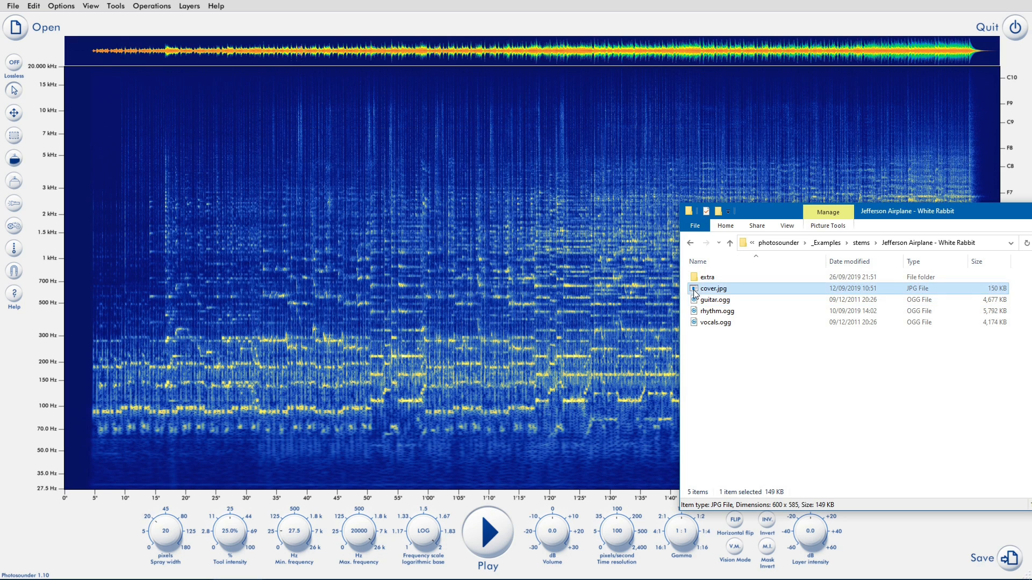
pyautogui.doubleClick(713, 288)
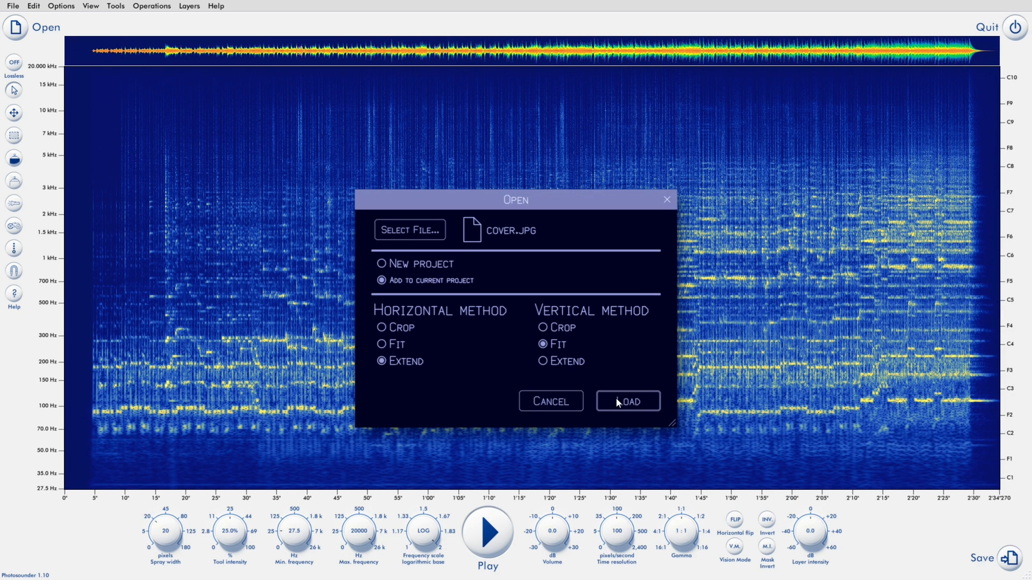
pyautogui.click(627, 401)
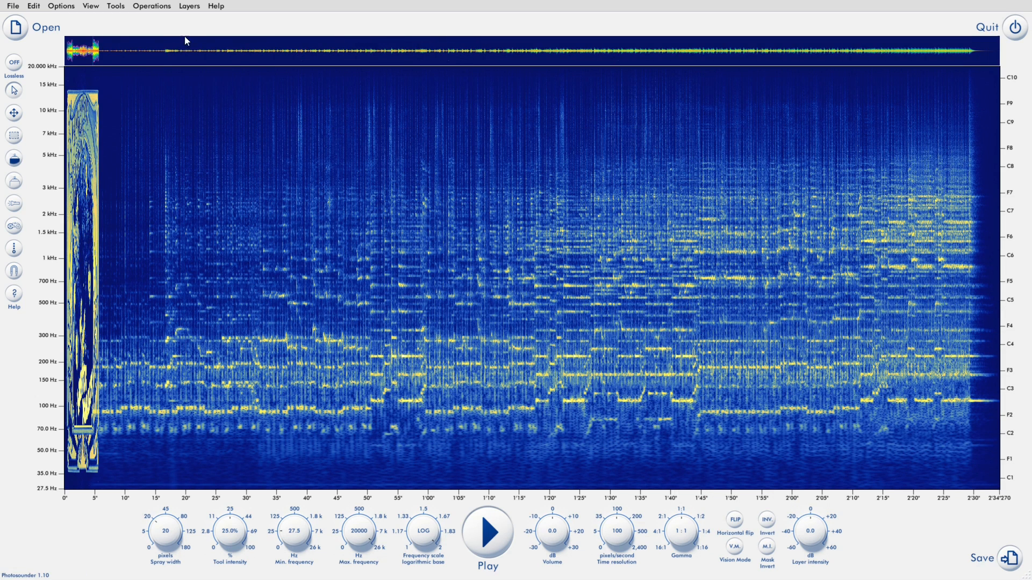
# Step: Add the drawing and waterfall photo as layers over the starry-night painting
pyautogui.click(189, 6)
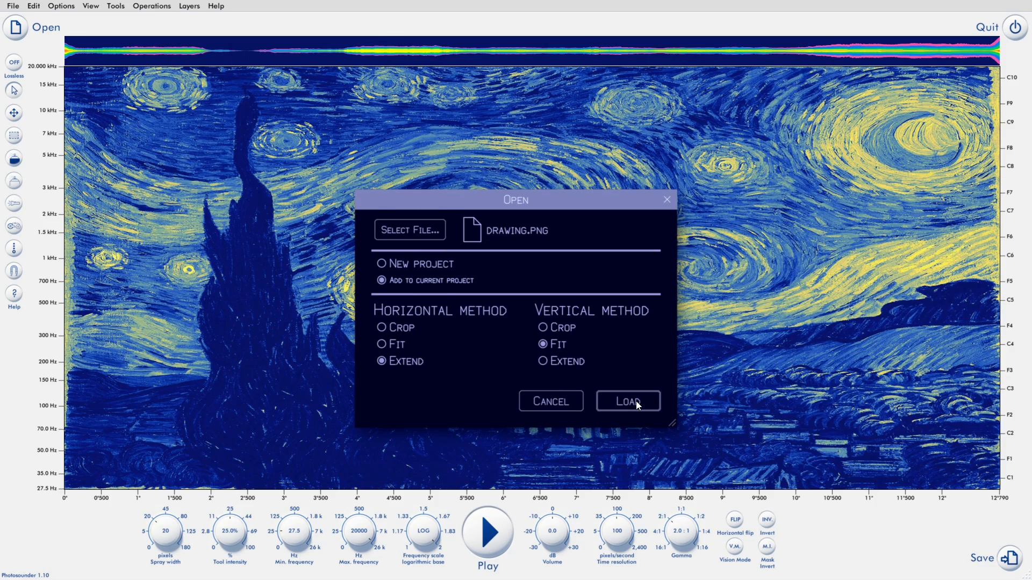
pyautogui.click(627, 401)
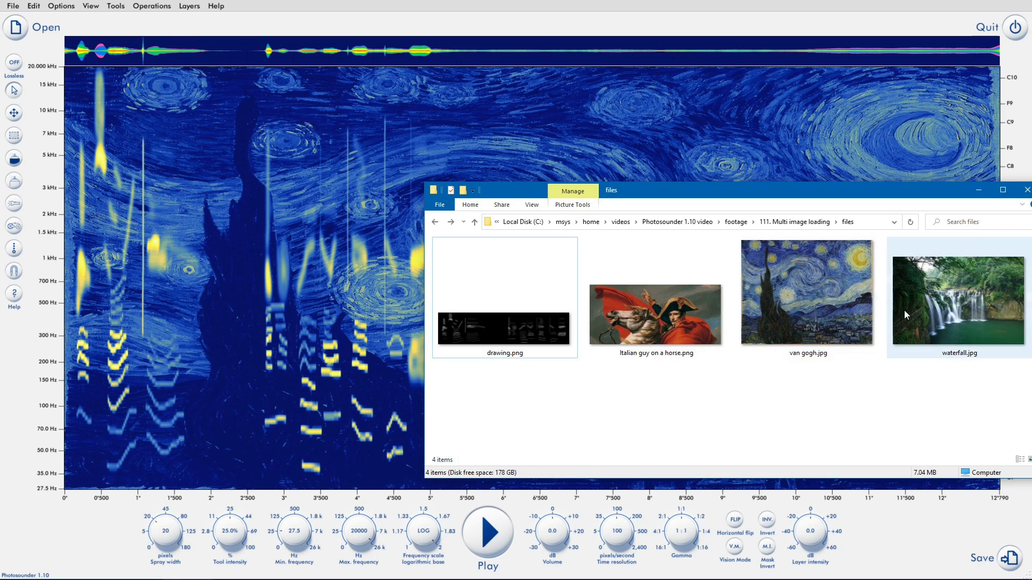
pyautogui.doubleClick(958, 300)
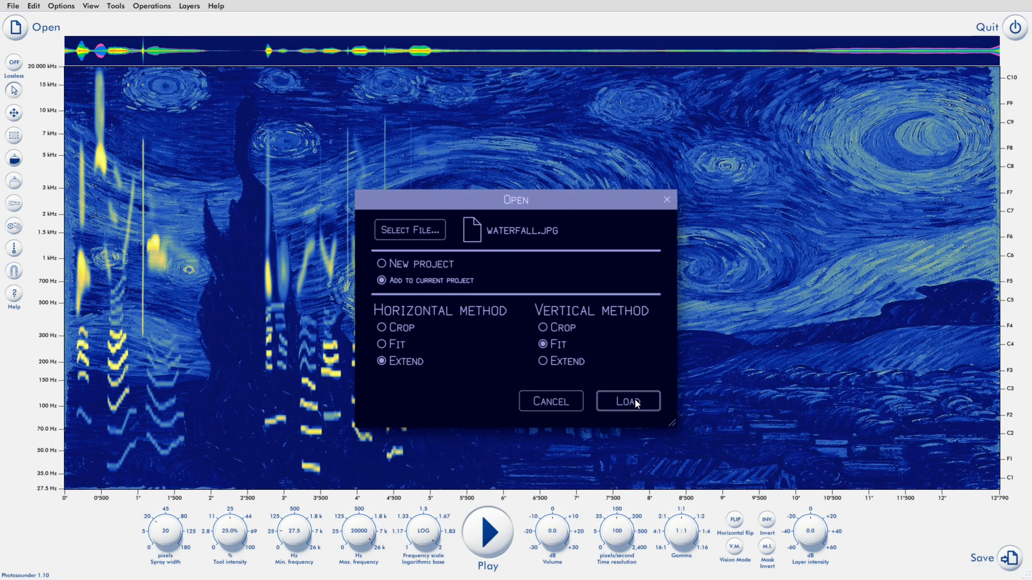
pyautogui.click(627, 401)
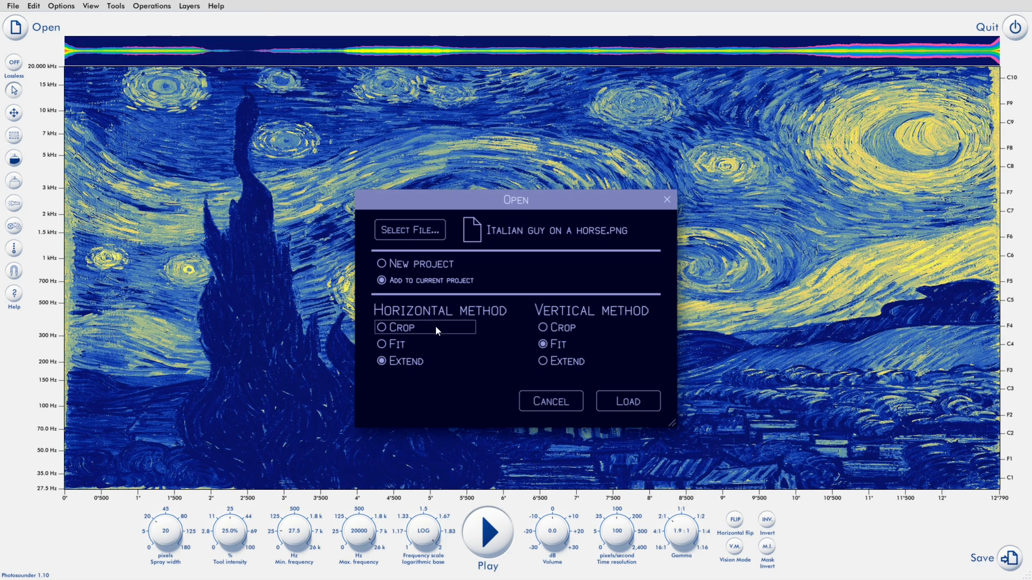
# Step: Layer the horse painting on top, testing Crop, then extending the project to about 31 seconds
pyautogui.click(396, 328)
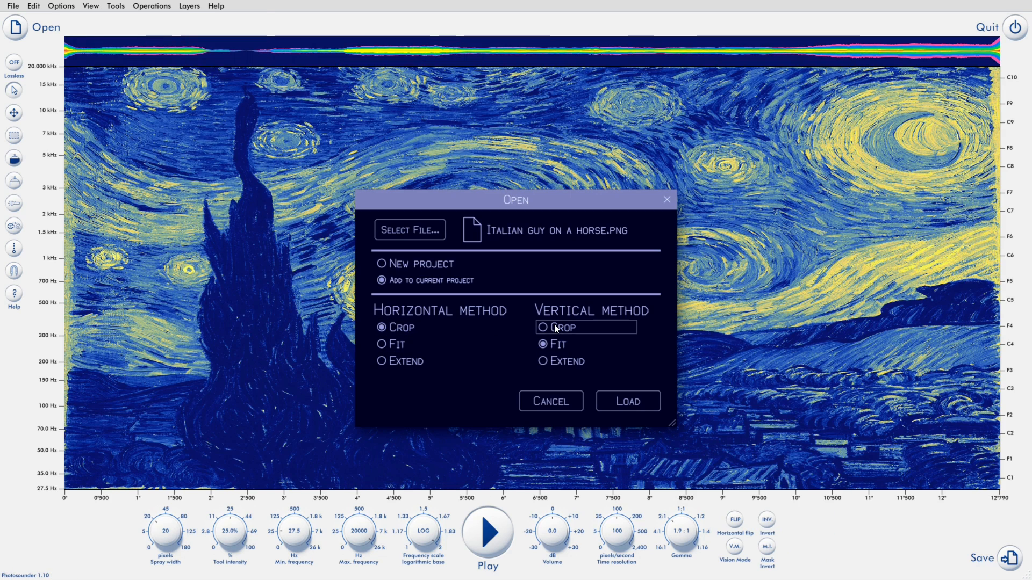
pyautogui.click(627, 401)
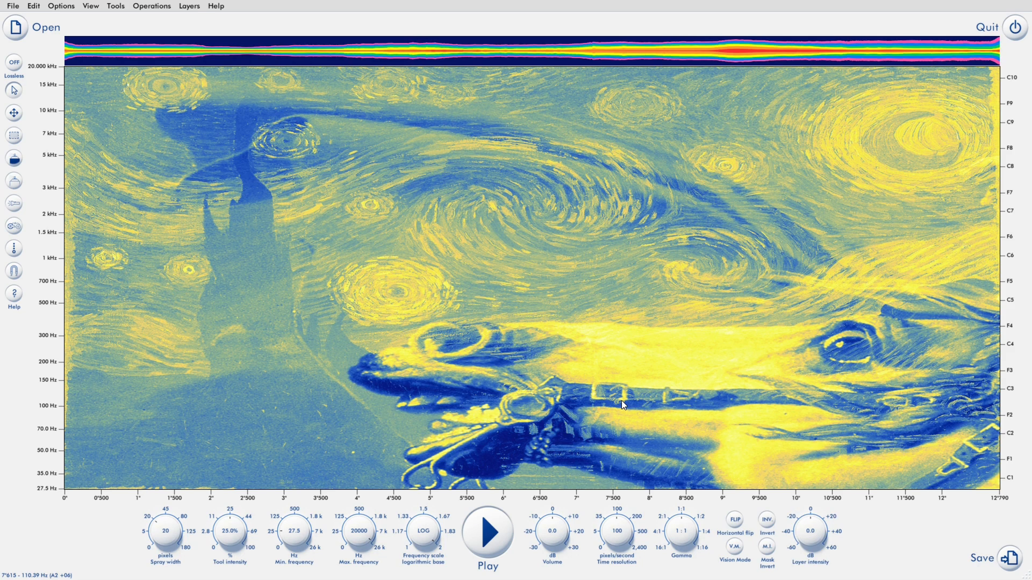
pyautogui.click(45, 27)
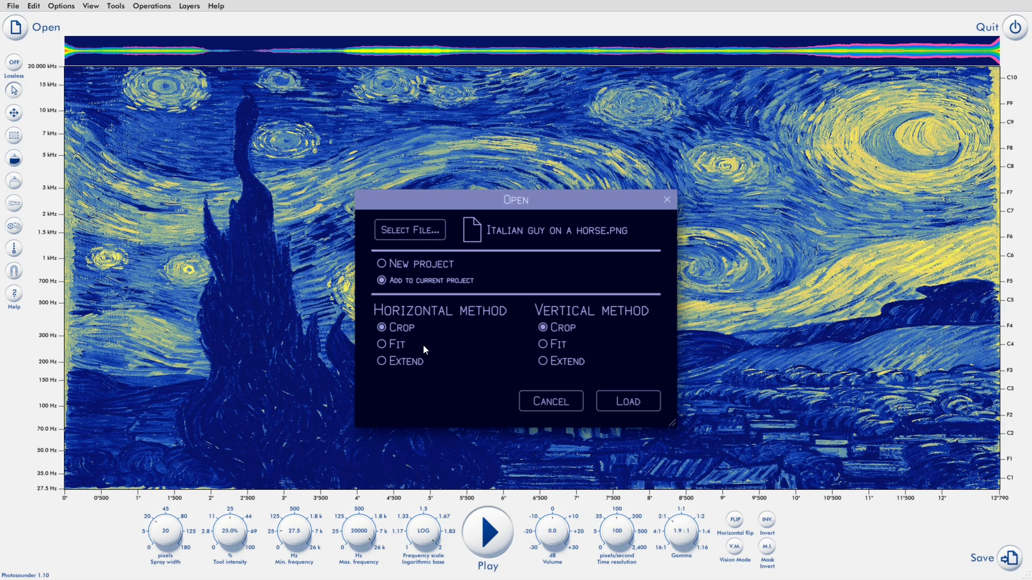
pyautogui.click(627, 401)
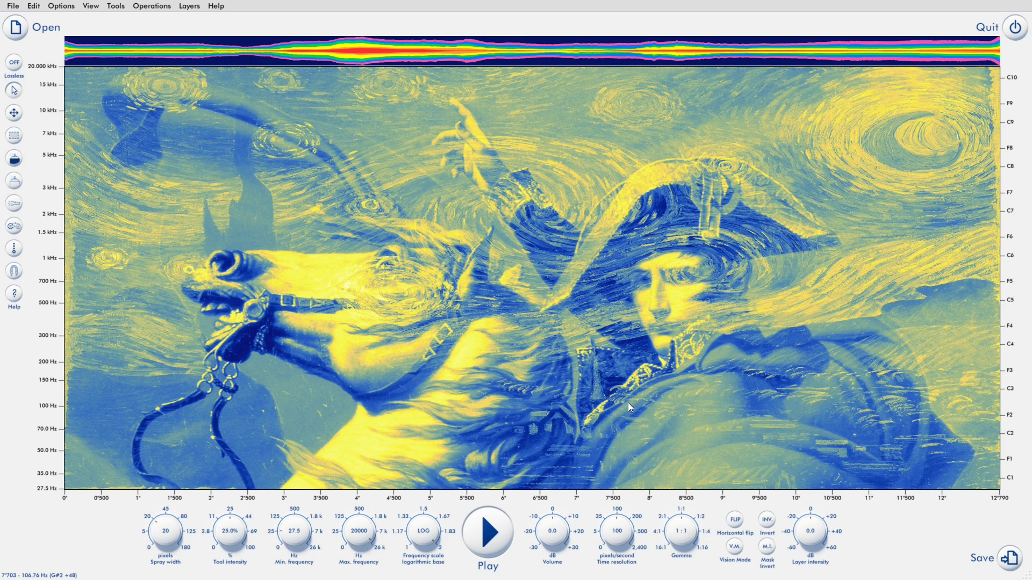
pyautogui.click(45, 27)
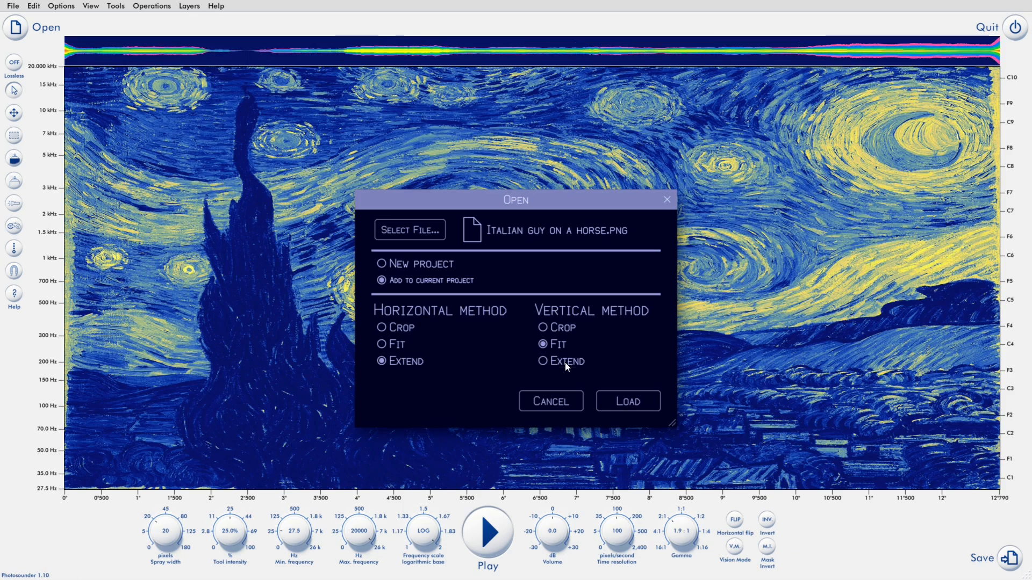
pyautogui.click(626, 400)
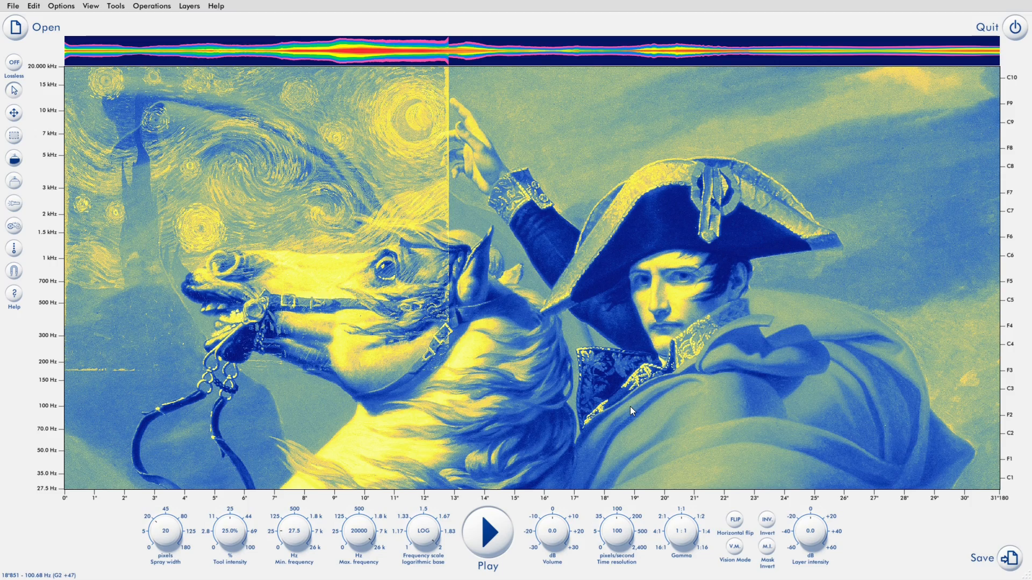
pyautogui.moveTo(811, 530); pyautogui.dragTo(799, 549)
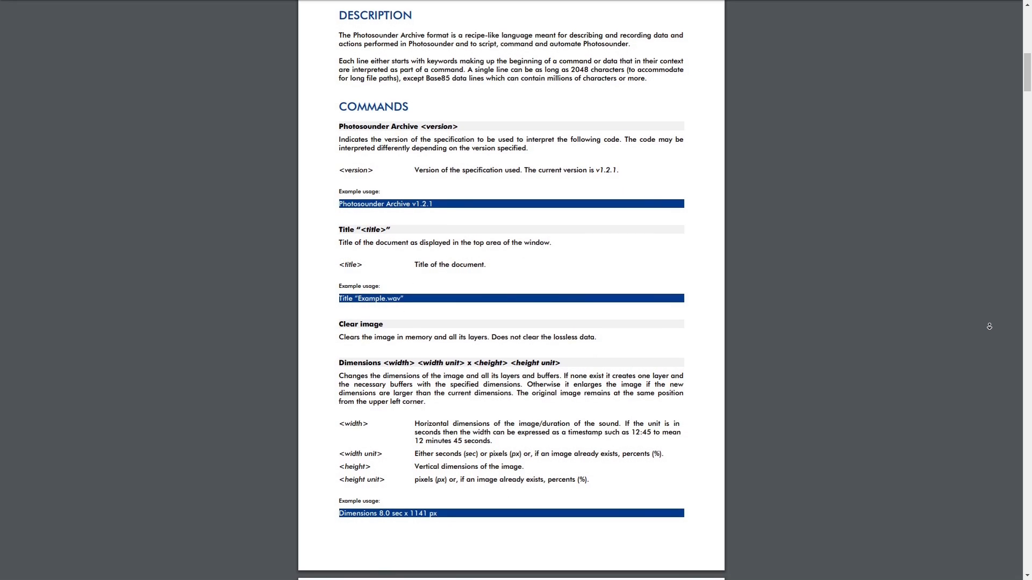
# Step: Scroll the Archive specification PDF to the COMMANDS section showing Dimensions
pyautogui.scroll(-3)
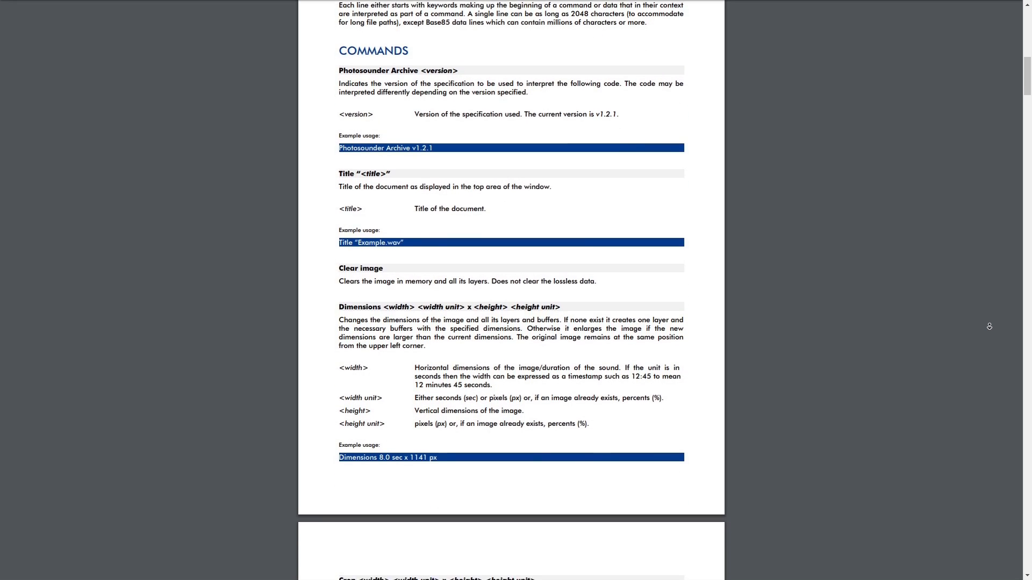
pyautogui.scroll(-3)
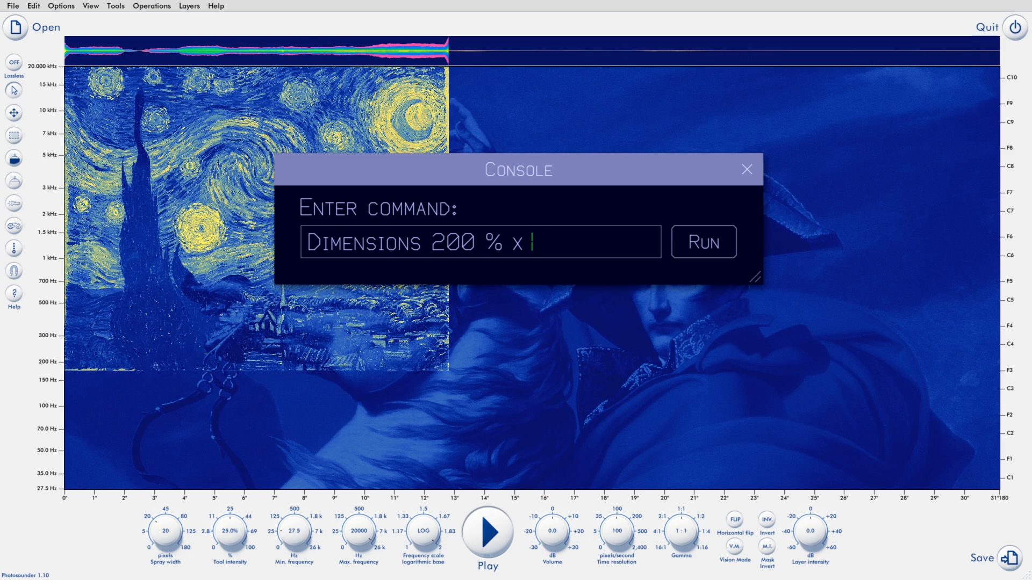
# Step: Run 'Dimensions 200 % x 100 %' in the console and rename the top layer to hoers
pyautogui.write('100 %')
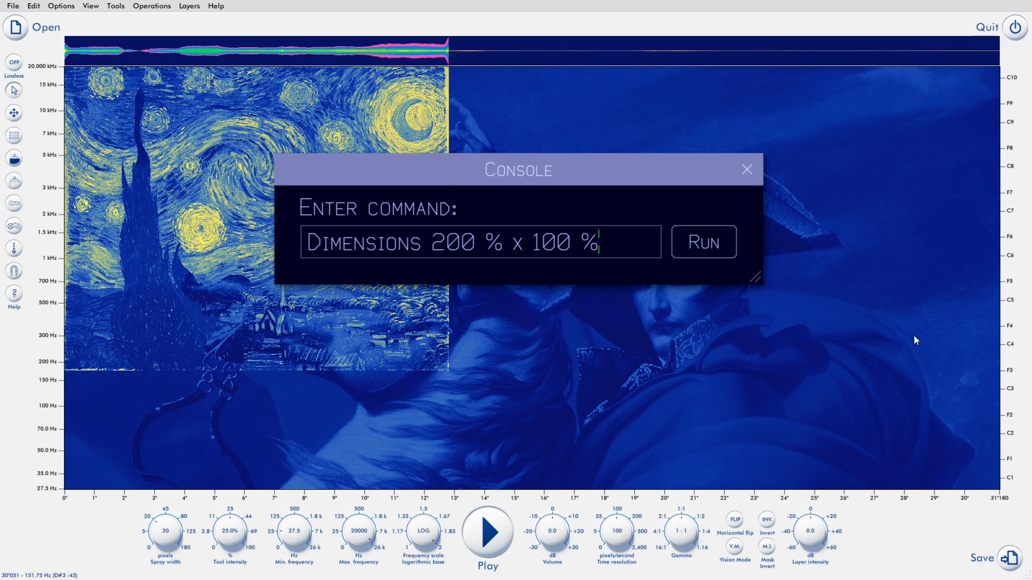
pyautogui.click(703, 241)
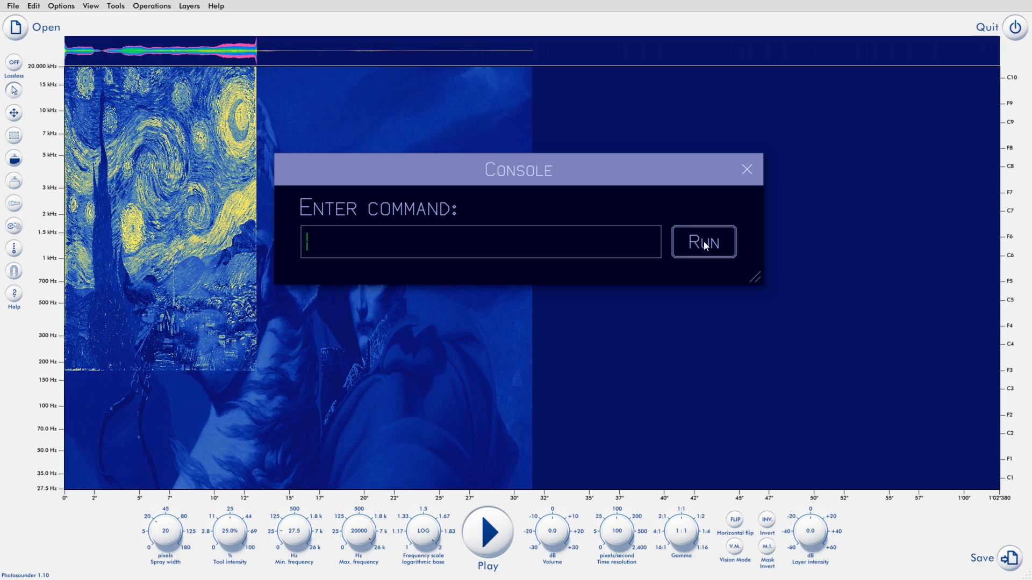
pyautogui.write('Rename layer "hoer')
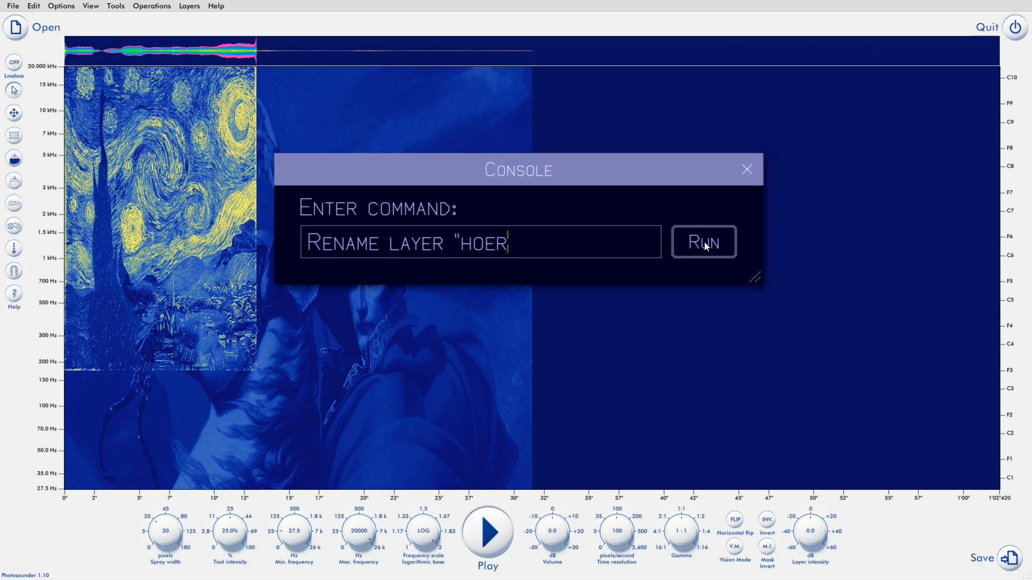
pyautogui.click(189, 6)
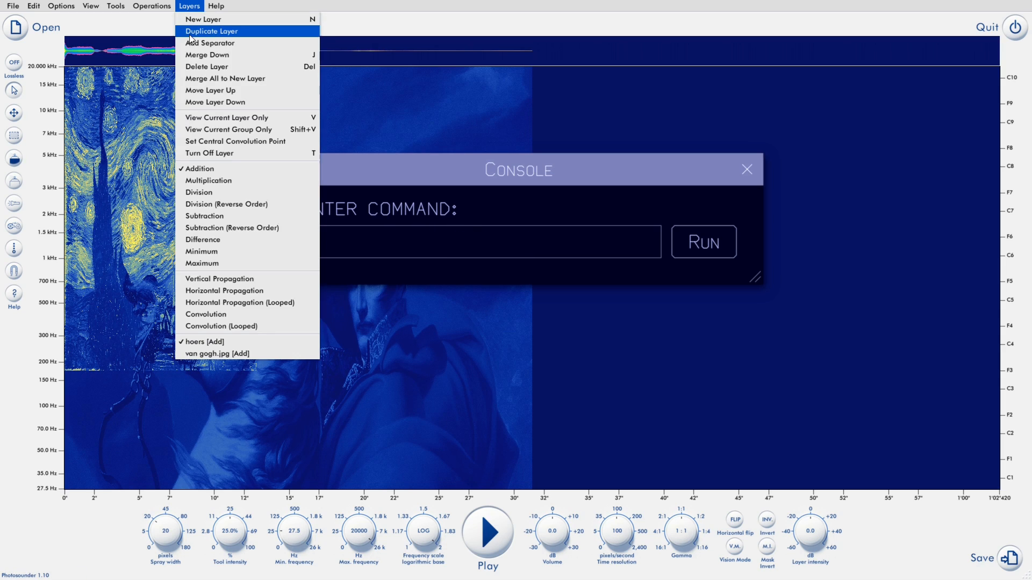
pyautogui.moveTo(246, 345)
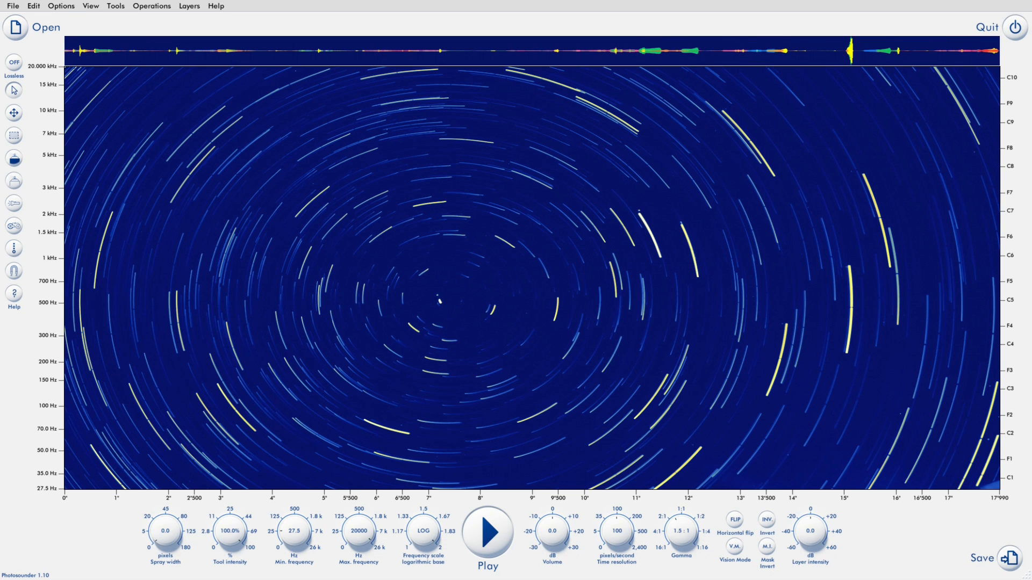
# Step: Add star.png to the current project, set its layer to looped convolution, and adjust gamma
pyautogui.click(36, 27)
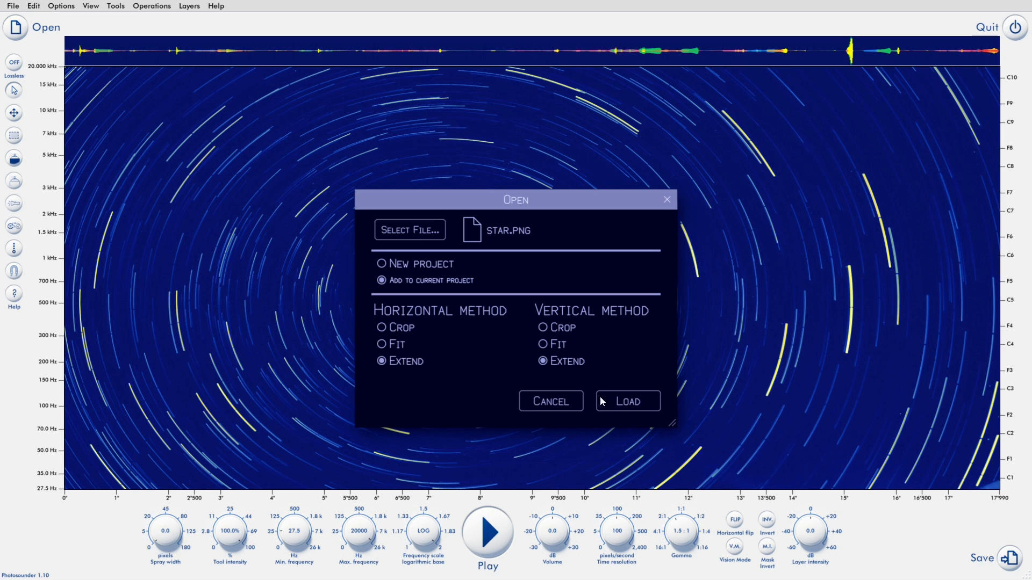
pyautogui.click(626, 401)
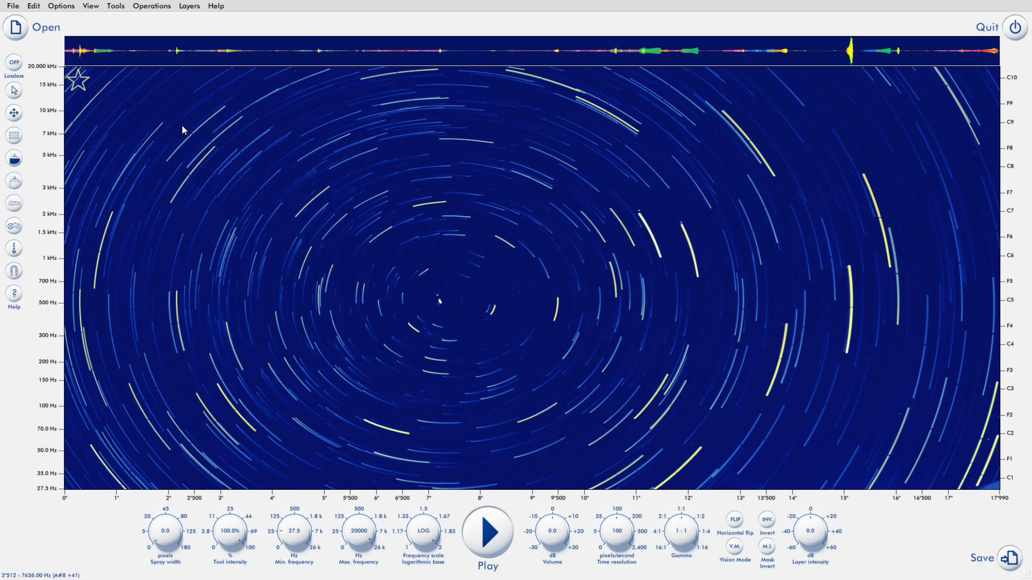
pyautogui.moveTo(79, 85)
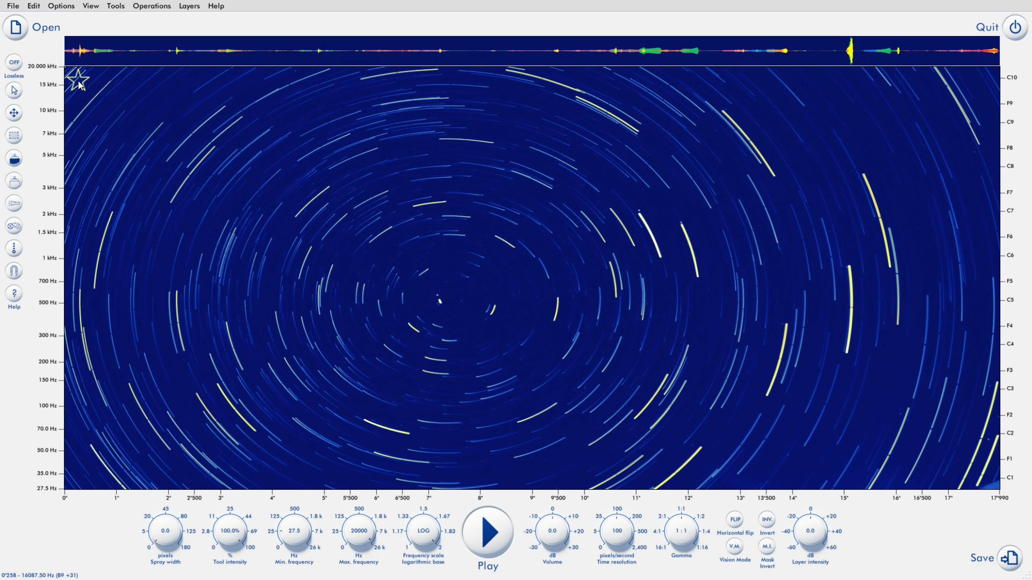
pyautogui.click(190, 5)
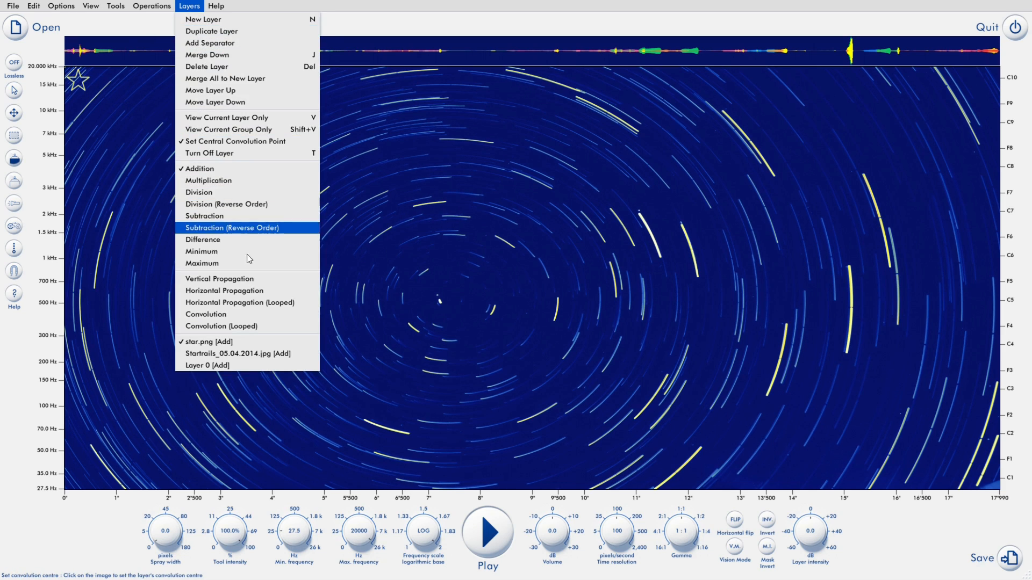
pyautogui.click(232, 228)
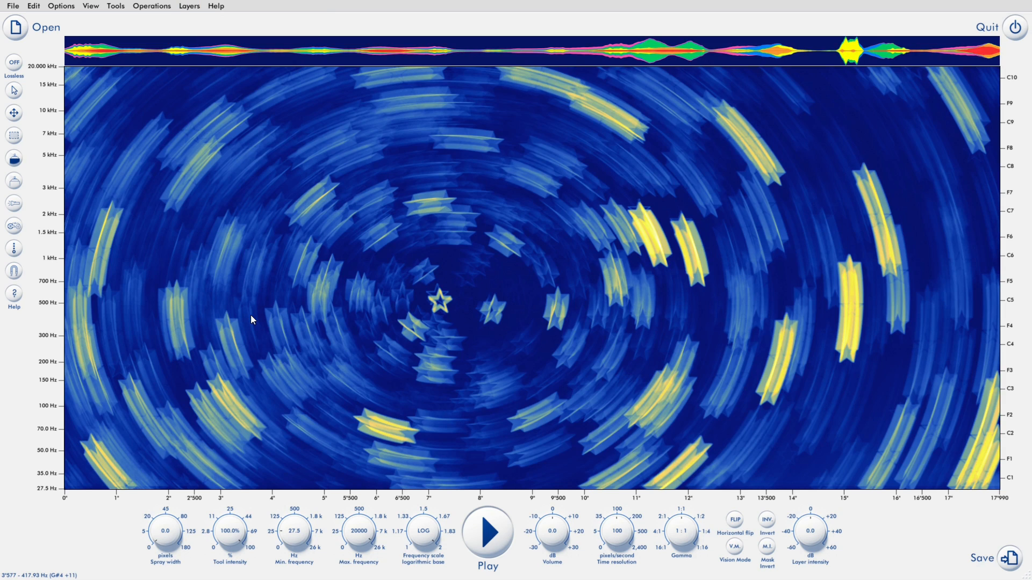
pyautogui.click(189, 6)
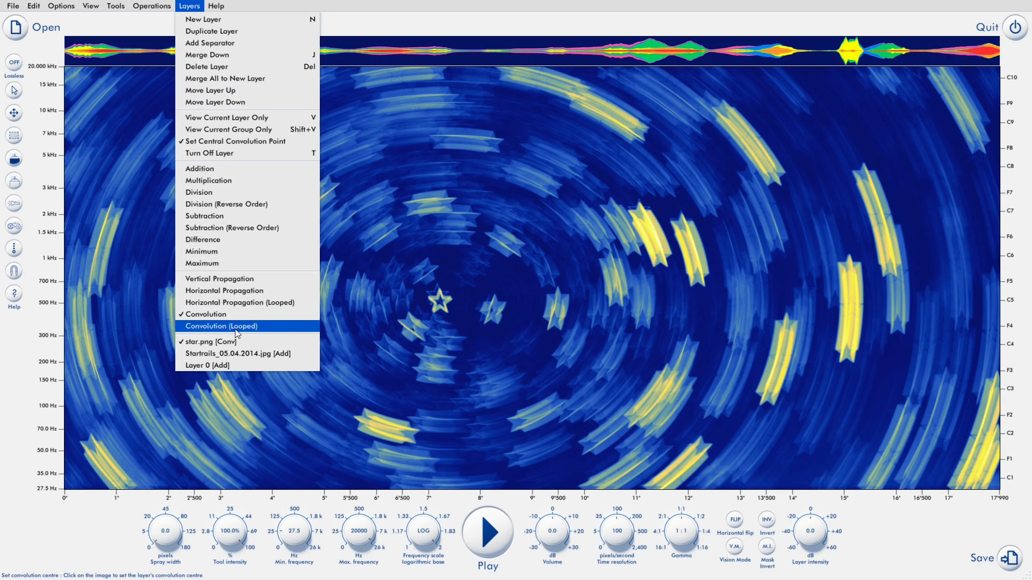
pyautogui.click(220, 326)
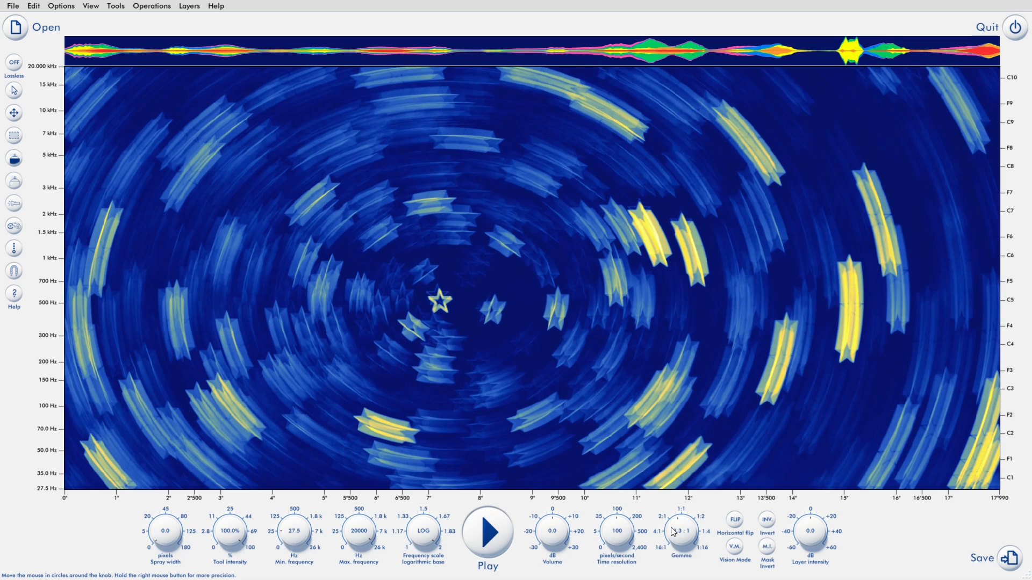
pyautogui.moveTo(680, 531); pyautogui.dragTo(681, 519)
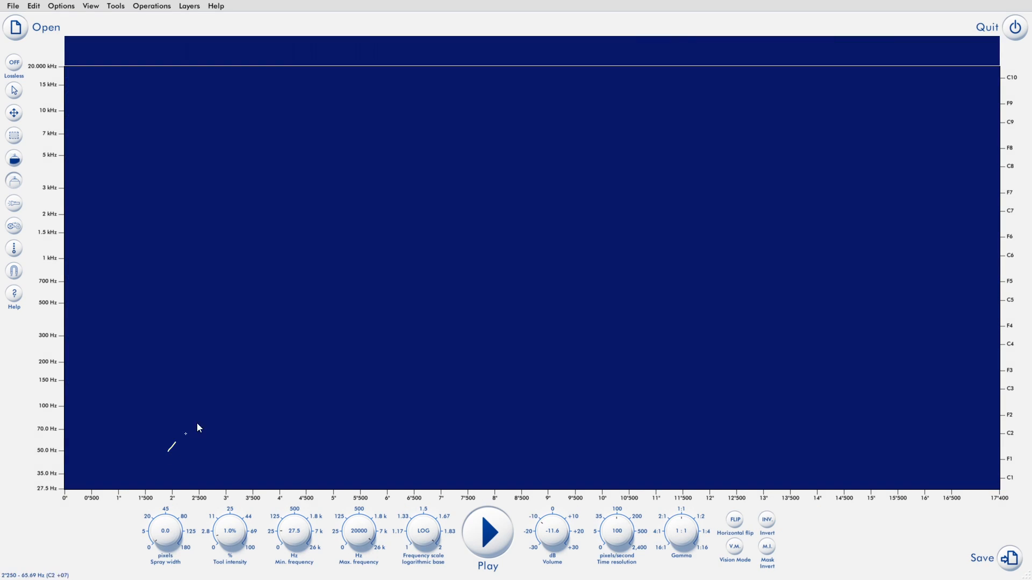
# Step: Paint a low wavy line, add a vertical curve on a new layer, and convolve them
pyautogui.moveTo(167, 449); pyautogui.dragTo(827, 432)
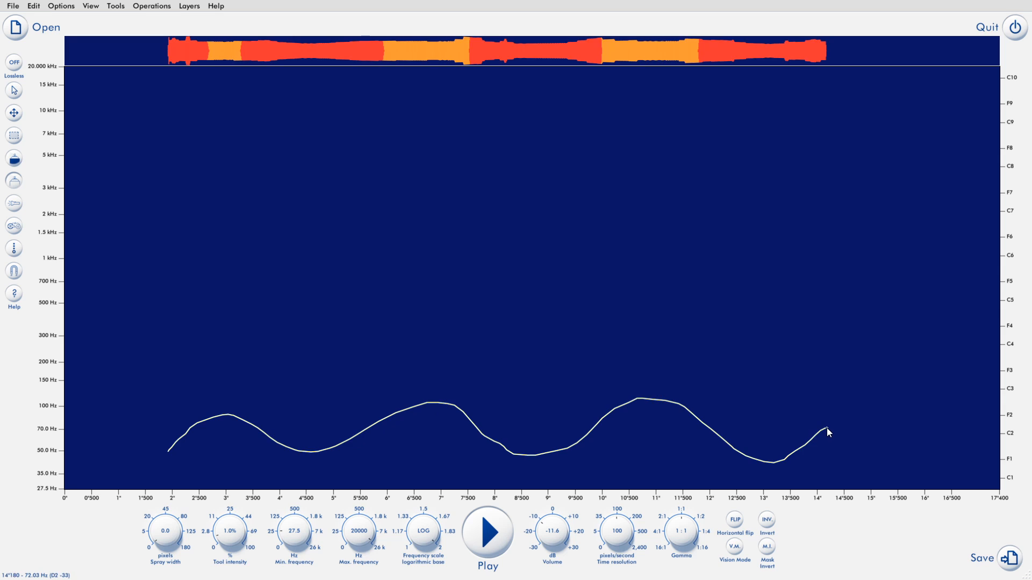
pyautogui.click(188, 6)
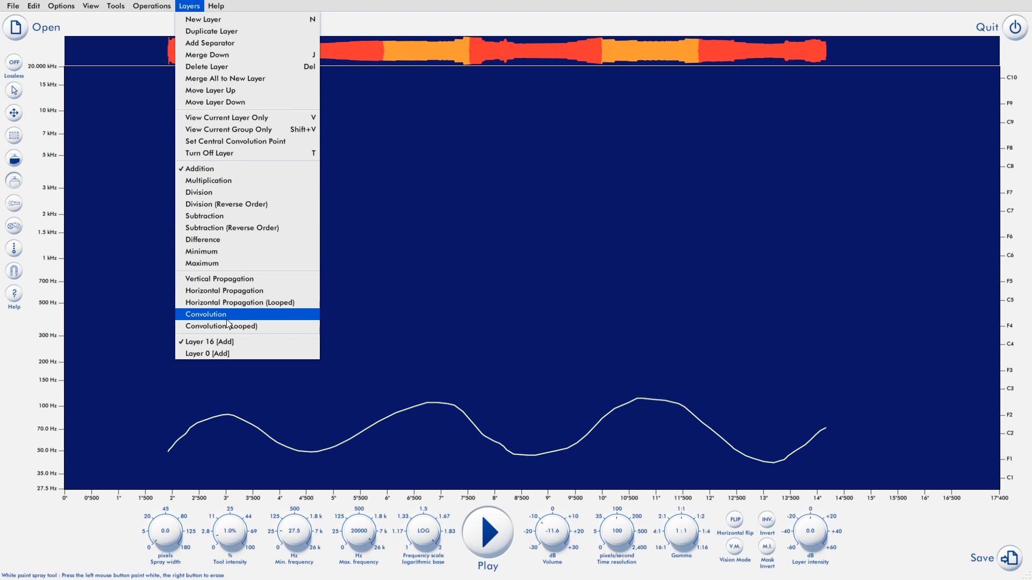
pyautogui.click(205, 314)
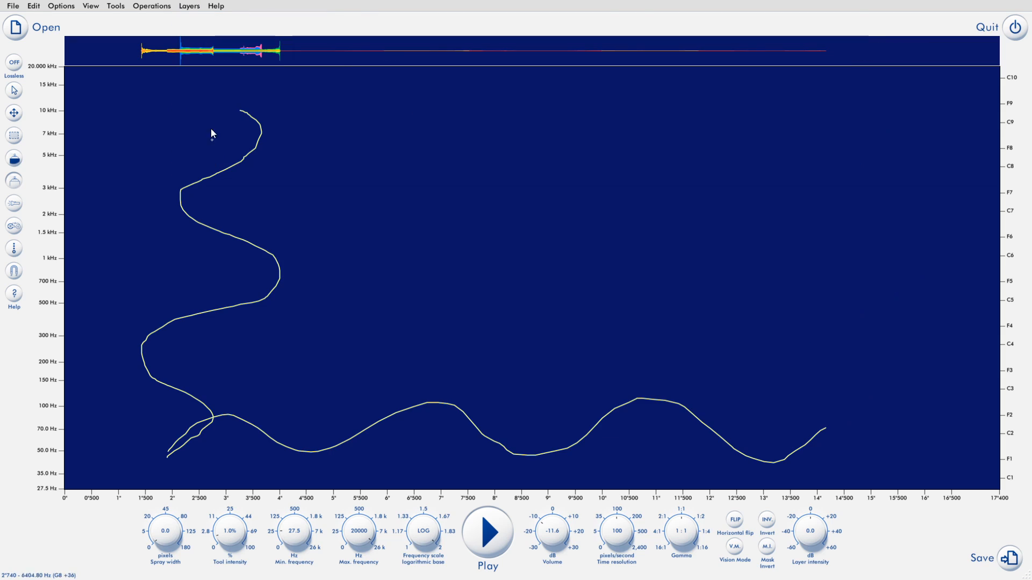
pyautogui.click(189, 6)
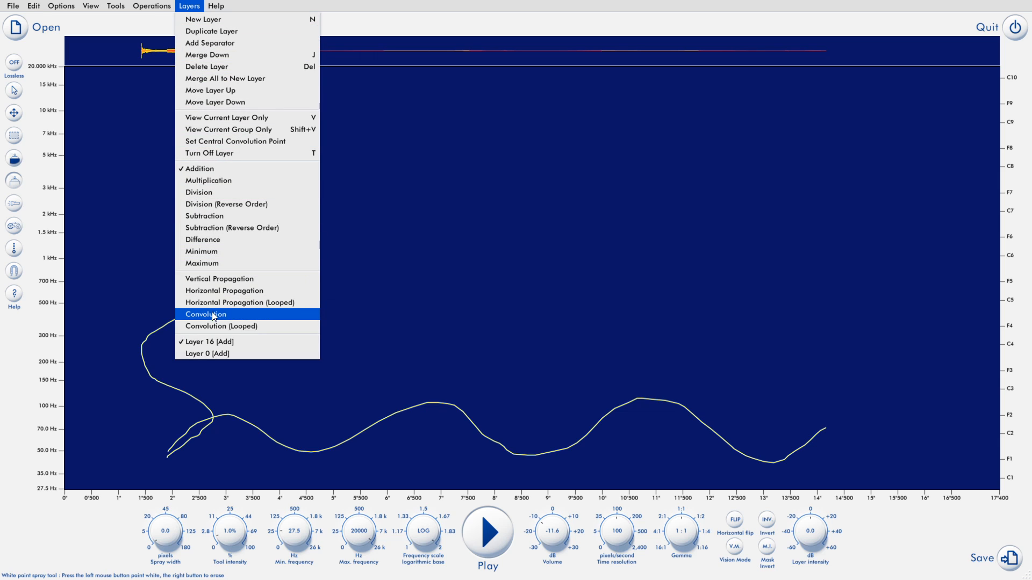
pyautogui.click(205, 314)
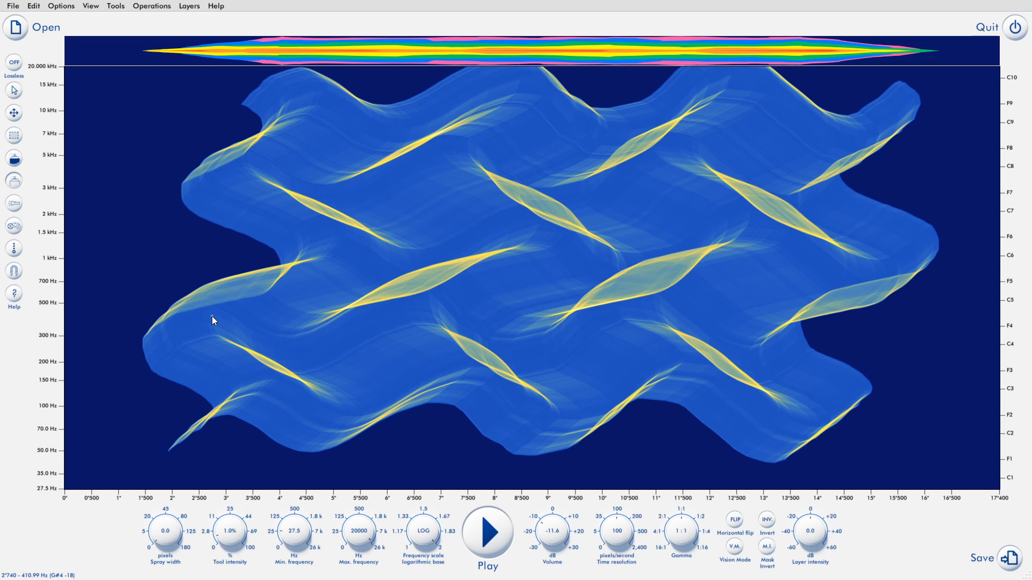
# Step: Re-enable the Synth layer and blend it by convolution with the Guitar layer
pyautogui.click(188, 6)
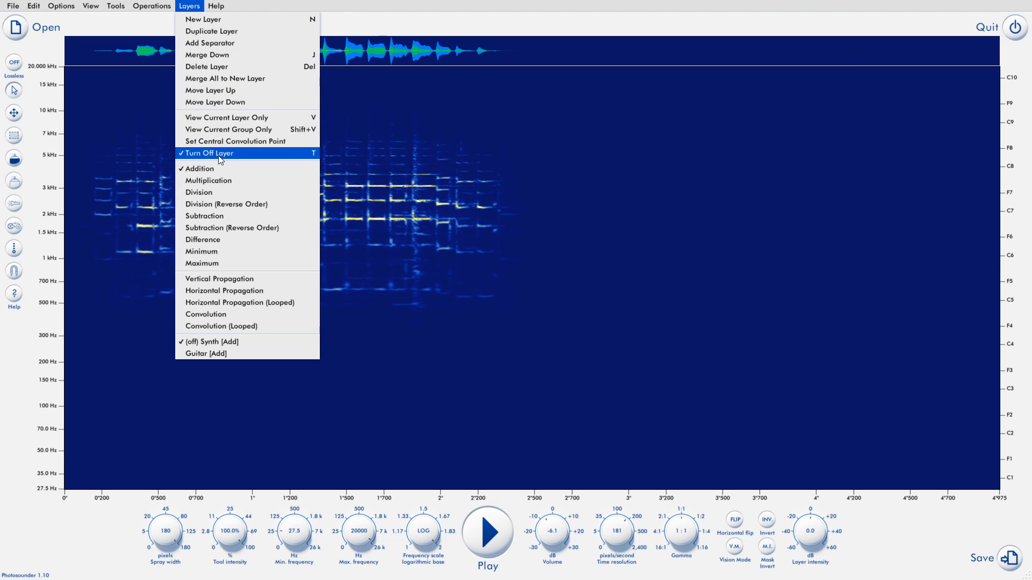
pyautogui.click(209, 152)
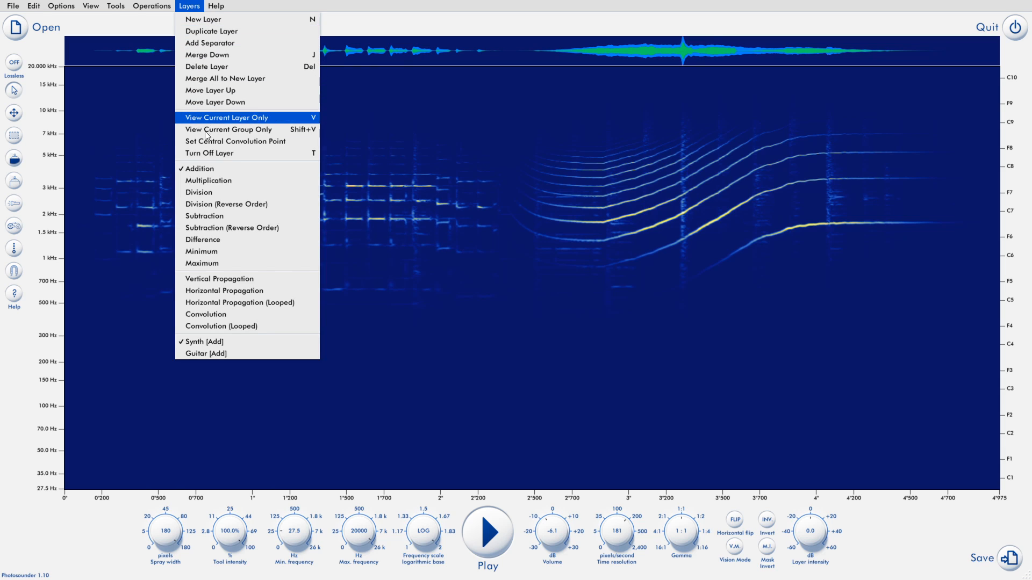
pyautogui.click(227, 117)
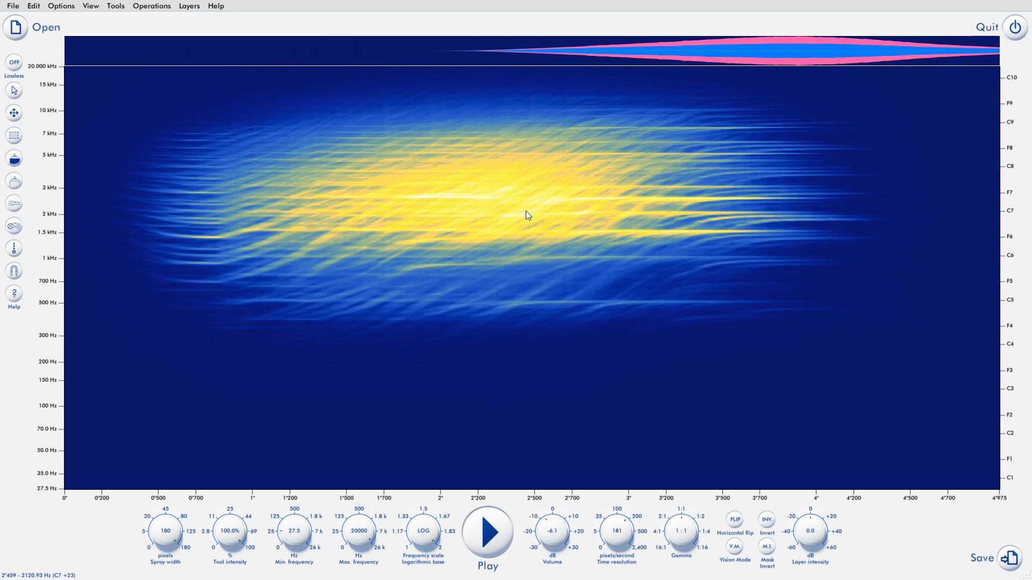
pyautogui.click(487, 534)
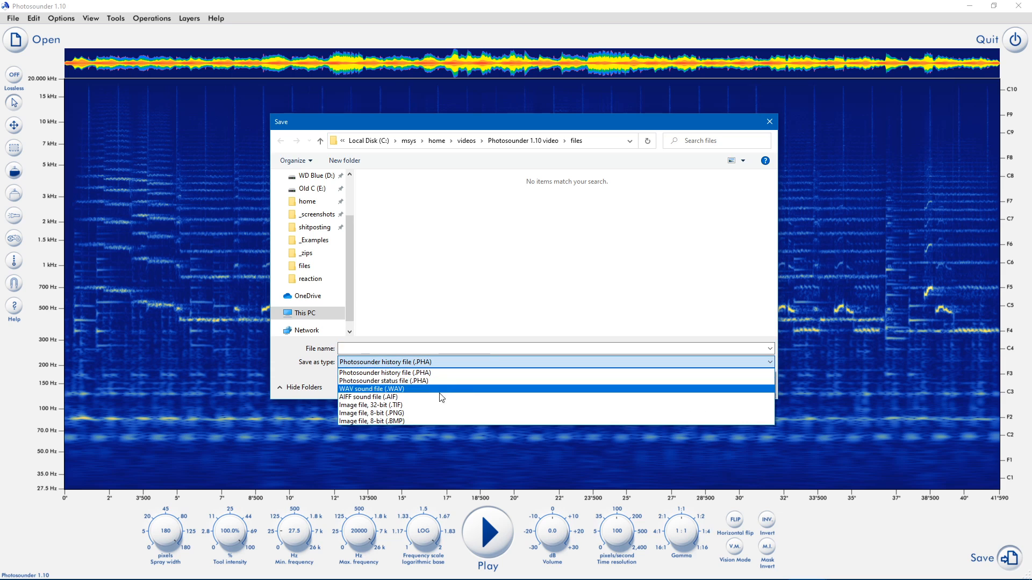
# Step: Save the spectrogram as 32-bit TIF 'sound' and open the exported file
pyautogui.click(368, 405)
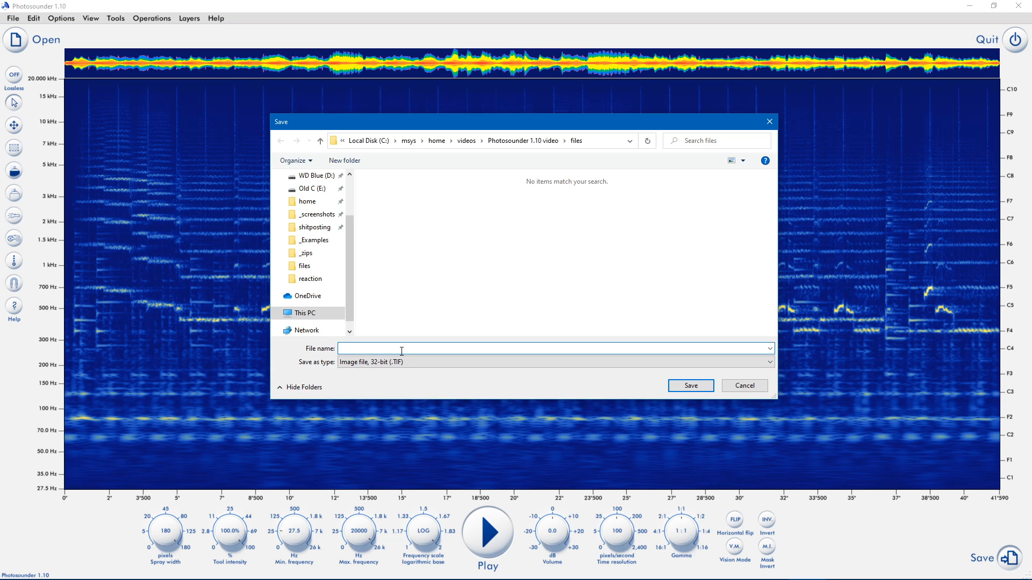
pyautogui.write('sound')
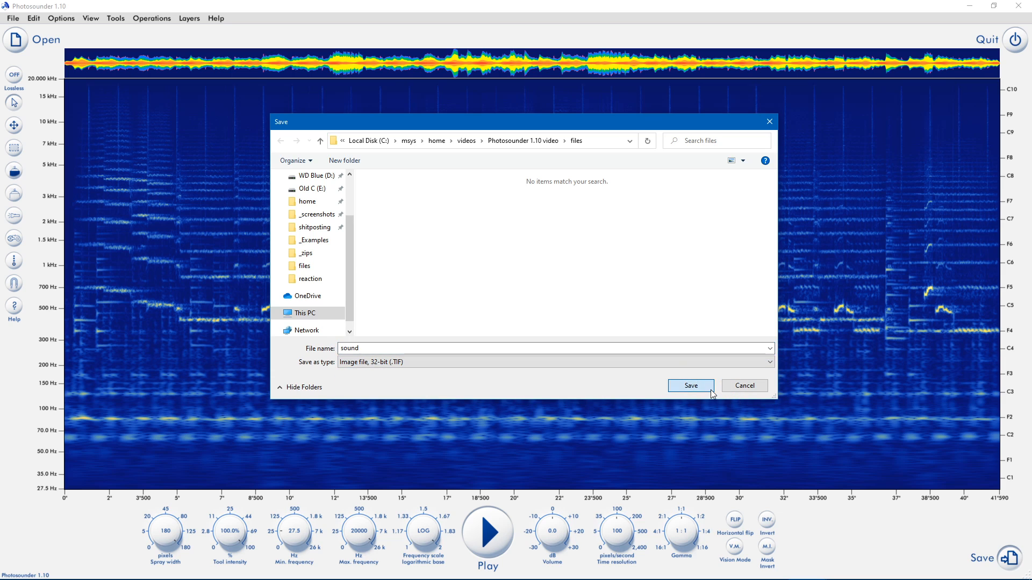
pyautogui.click(690, 386)
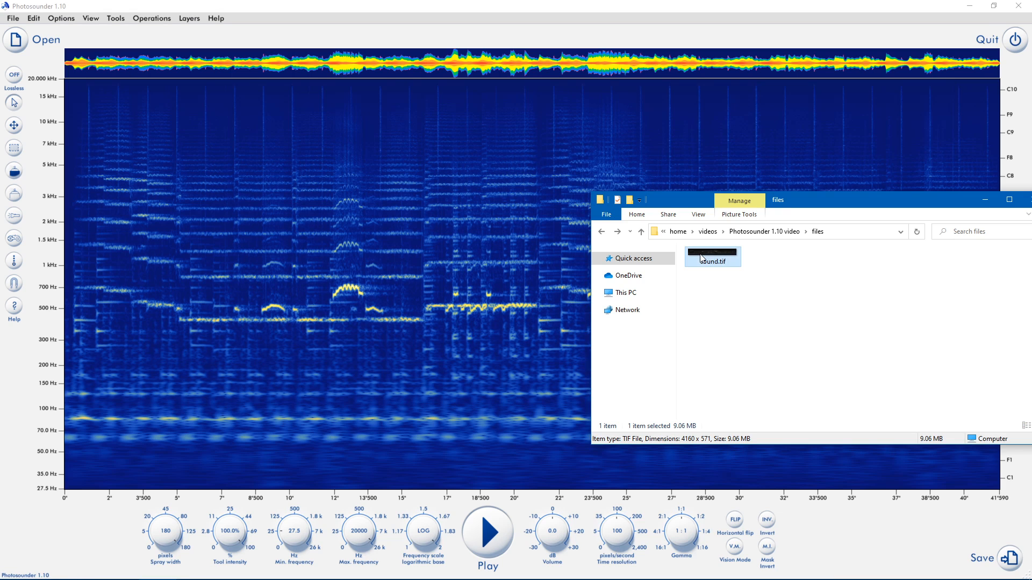
pyautogui.doubleClick(712, 256)
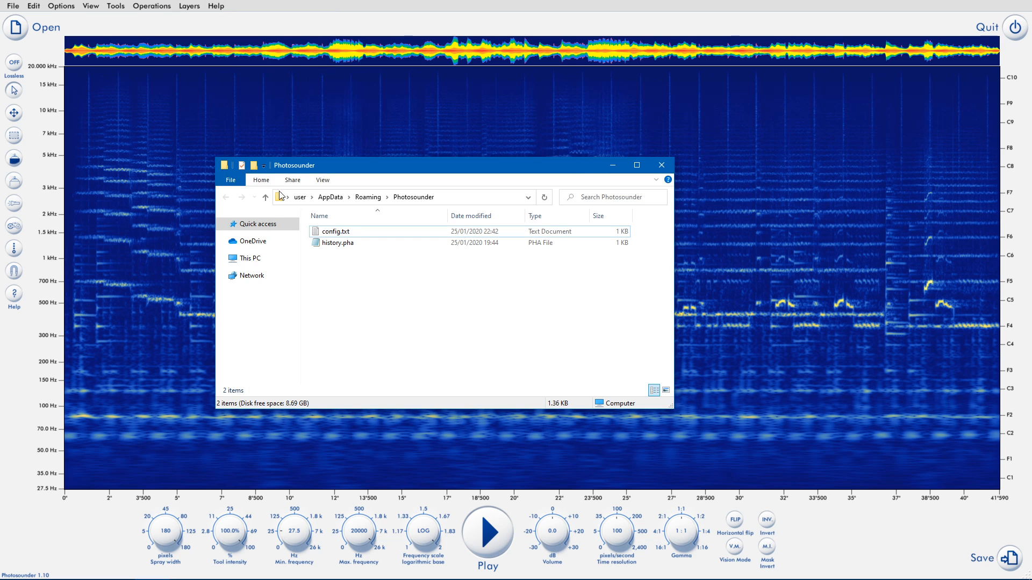
pyautogui.doubleClick(335, 231)
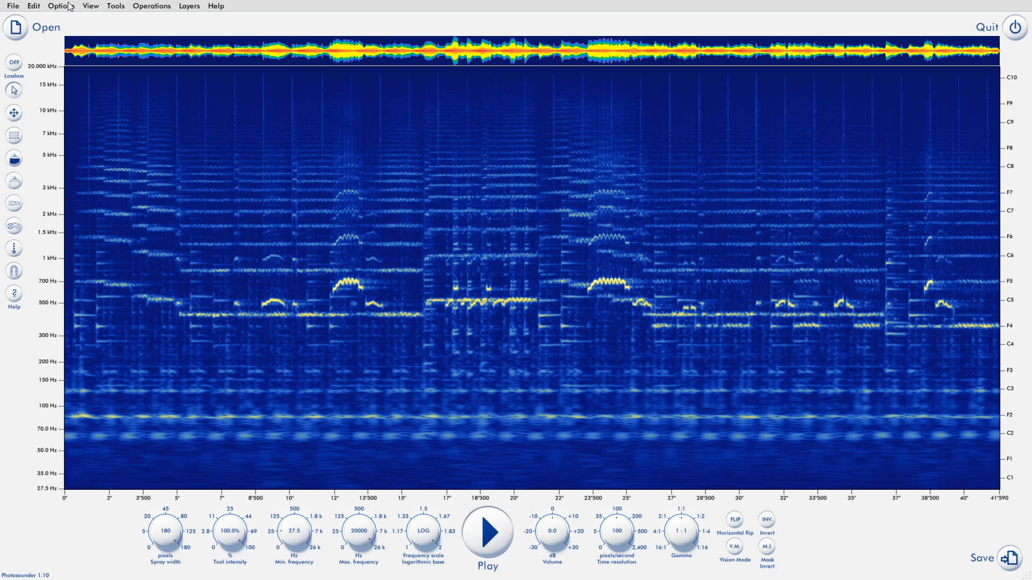
# Step: Turn on the Volume Limiter with a 0.13 dB threshold; set the dotted layer to Convolution
pyautogui.click(61, 6)
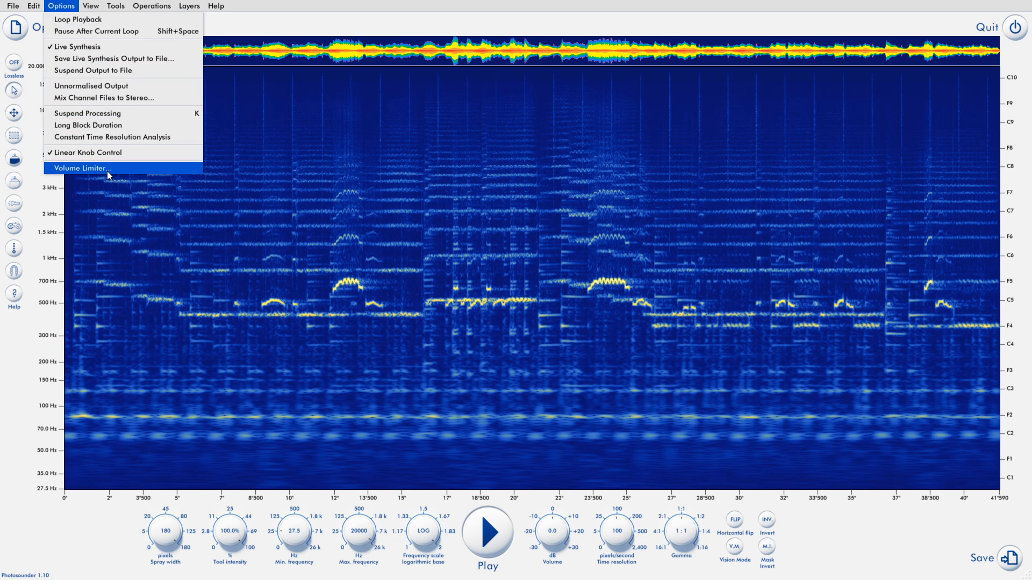
pyautogui.click(82, 168)
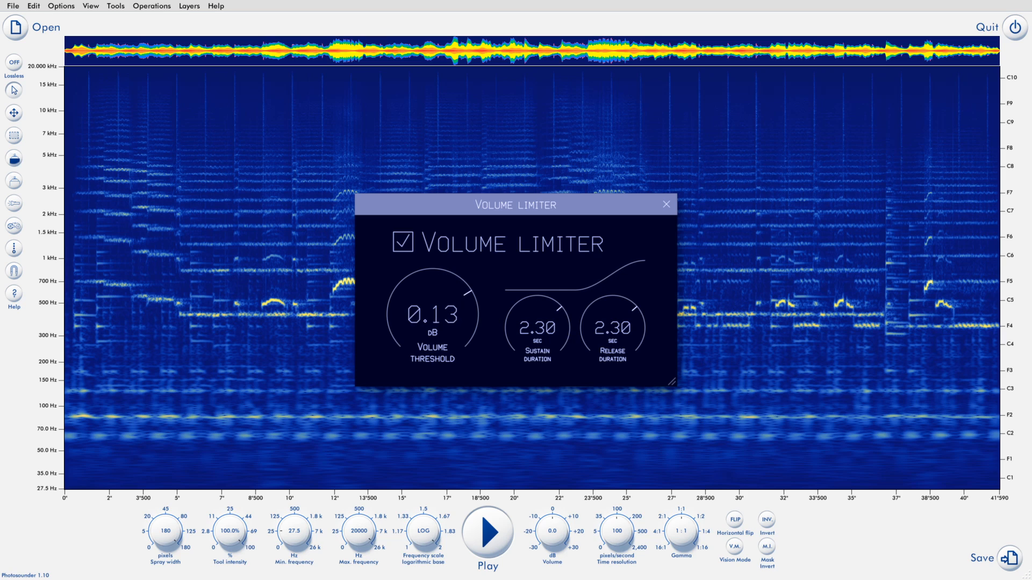
pyautogui.moveTo(454, 319); pyautogui.dragTo(454, 329)
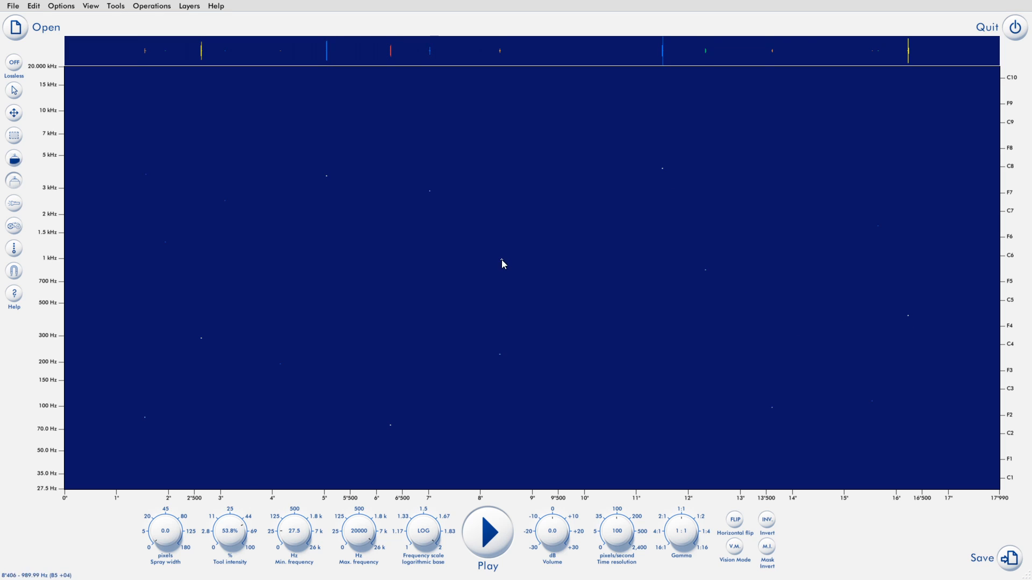
pyautogui.click(188, 6)
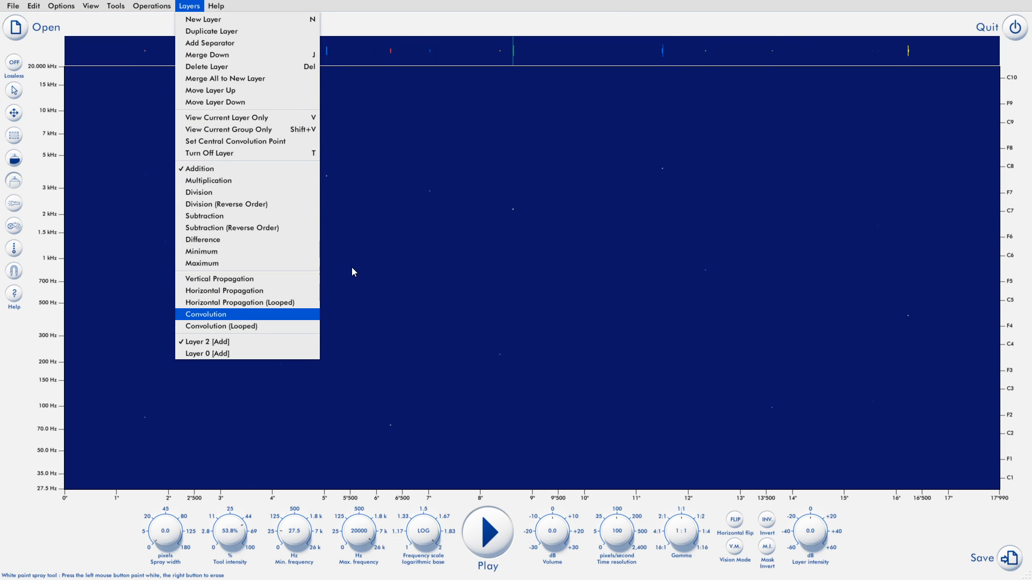
pyautogui.click(205, 314)
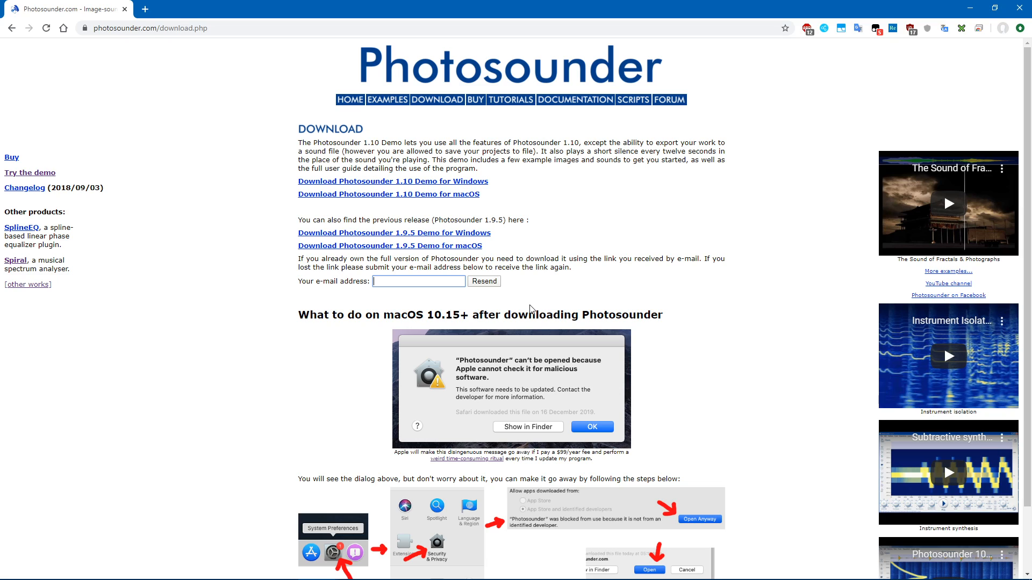
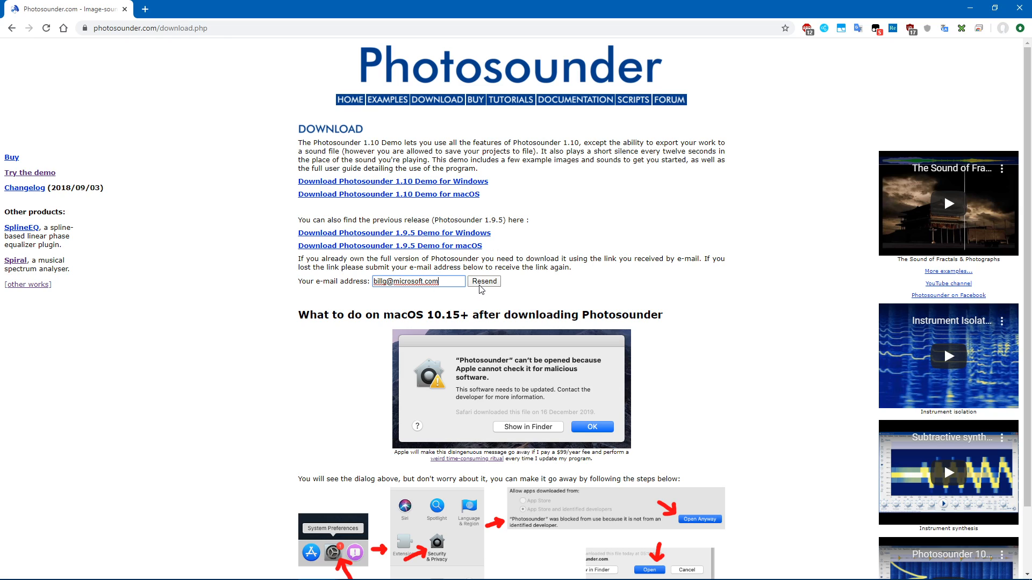
# Step: Enter the e-mail address, resend the licence link, and follow it to the download page
pyautogui.click(483, 281)
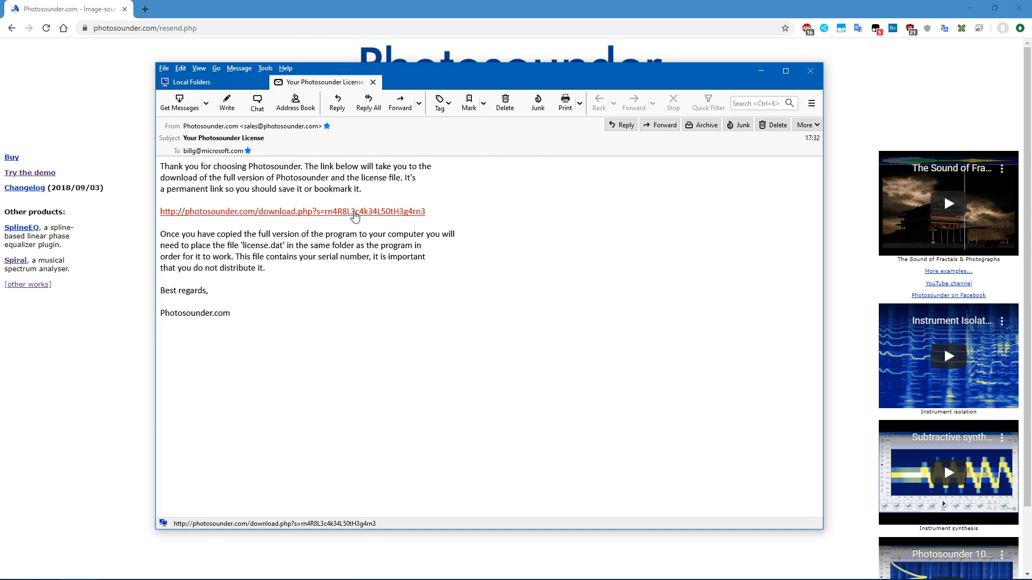
pyautogui.click(291, 211)
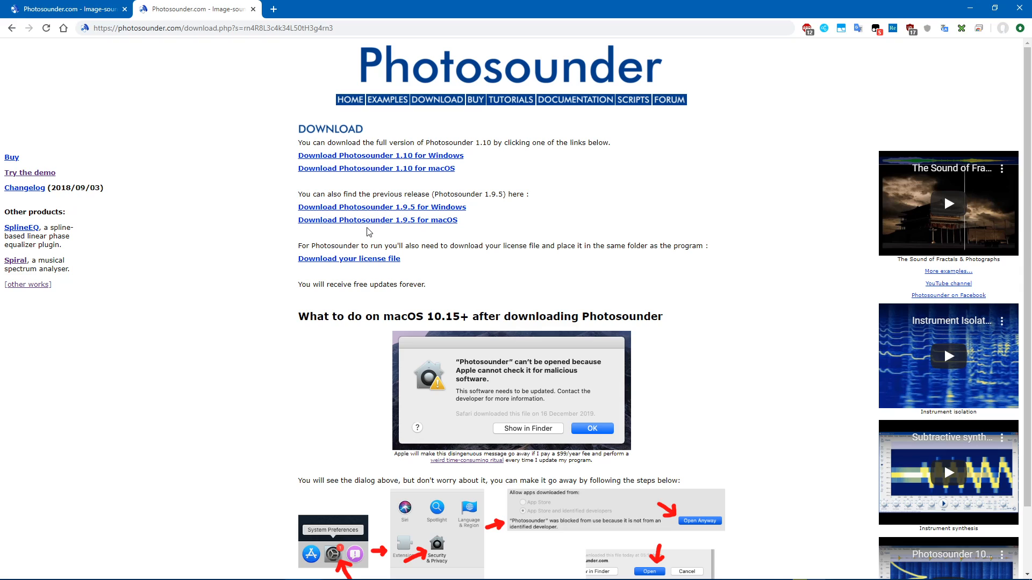